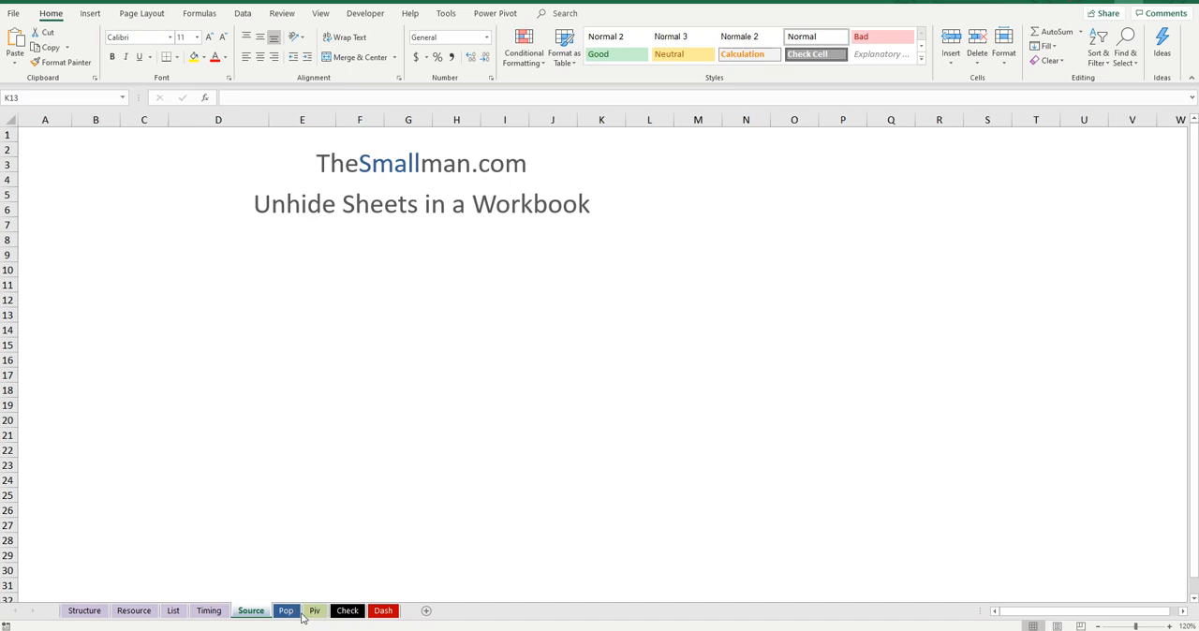
# Step: Unhide the Piv2 sheet via the Unhide dialog so it reappears among the tabs
pyautogui.click(314, 611)
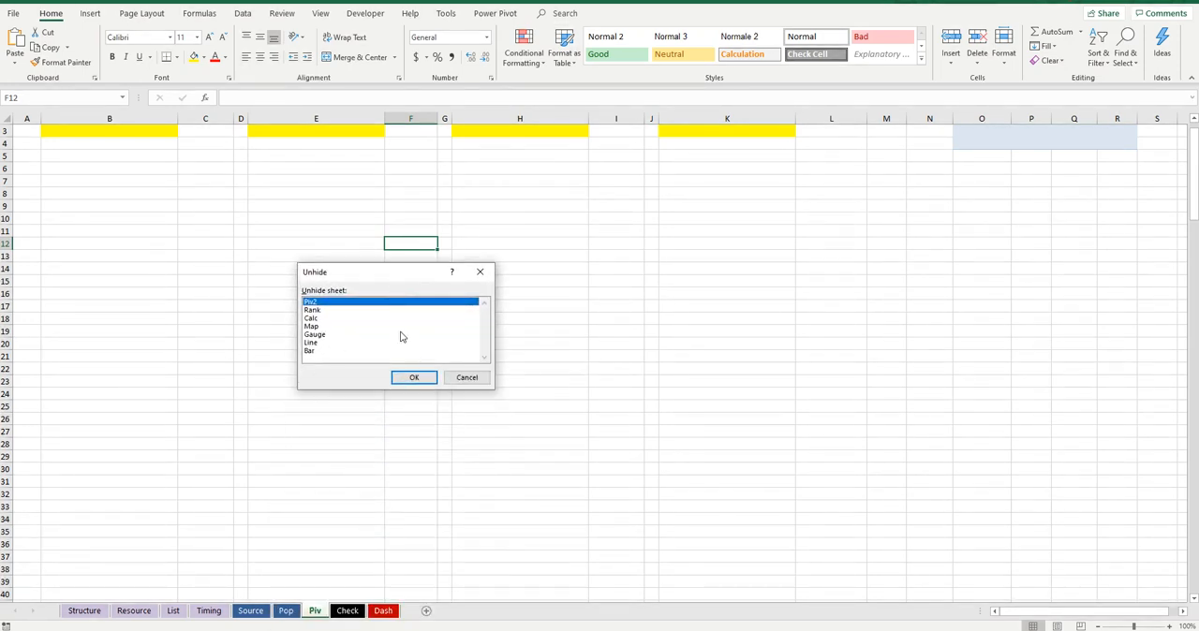
pyautogui.moveTo(414, 378)
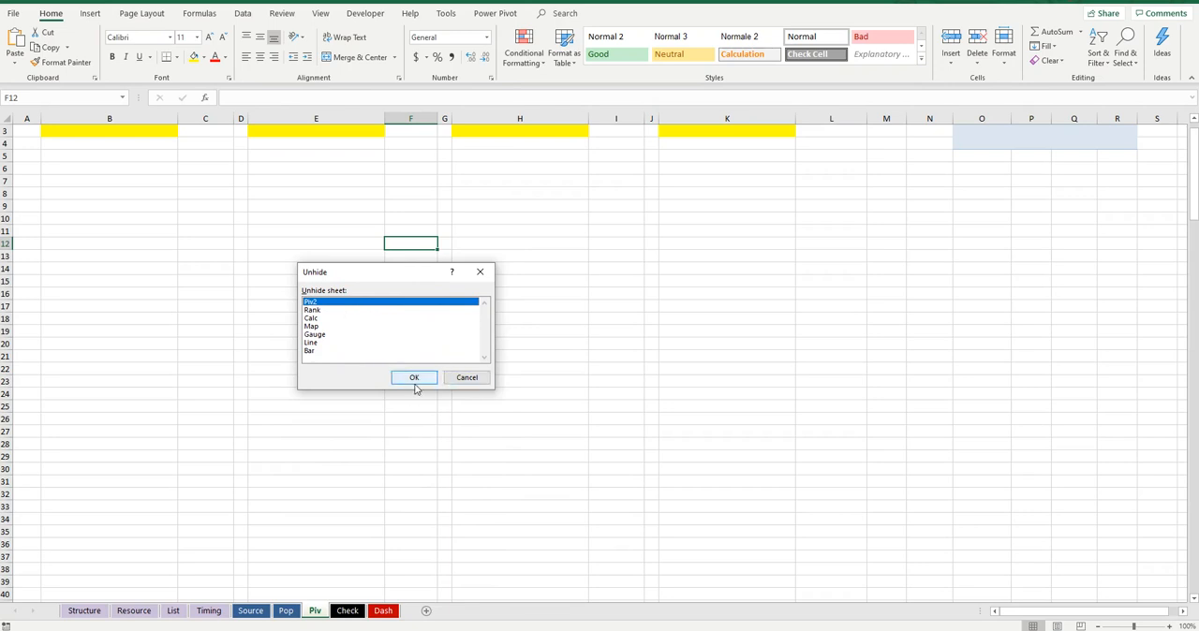
pyautogui.click(414, 378)
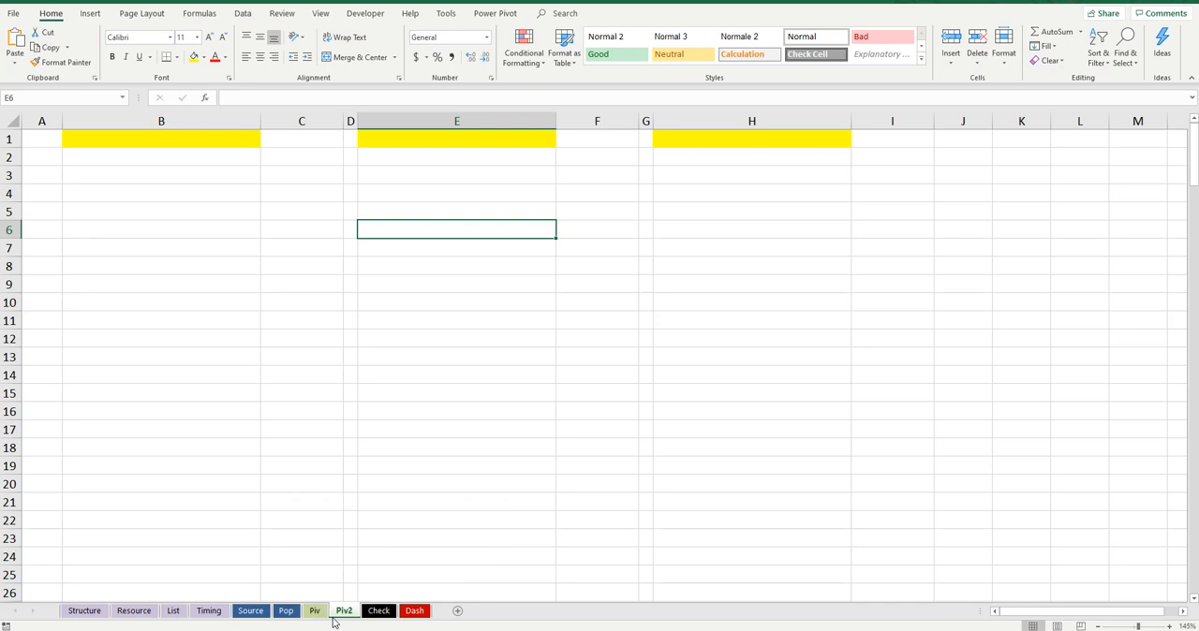
# Step: Add a new VBA code module and name it mdUnhide
pyautogui.press('alt+F11')
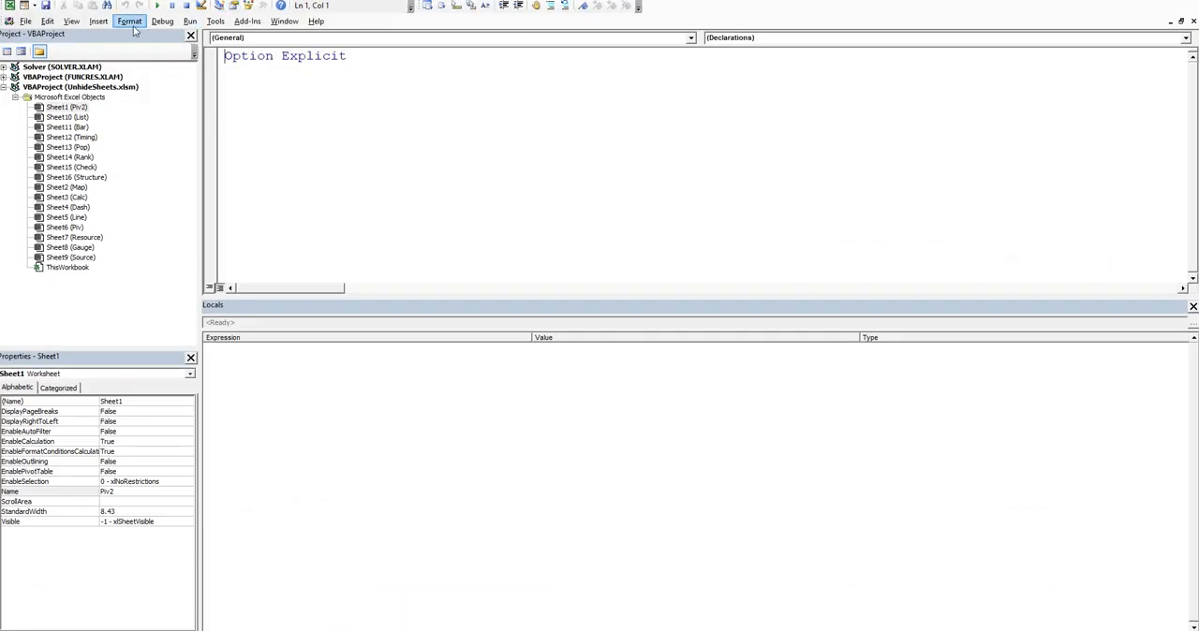
pyautogui.click(98, 21)
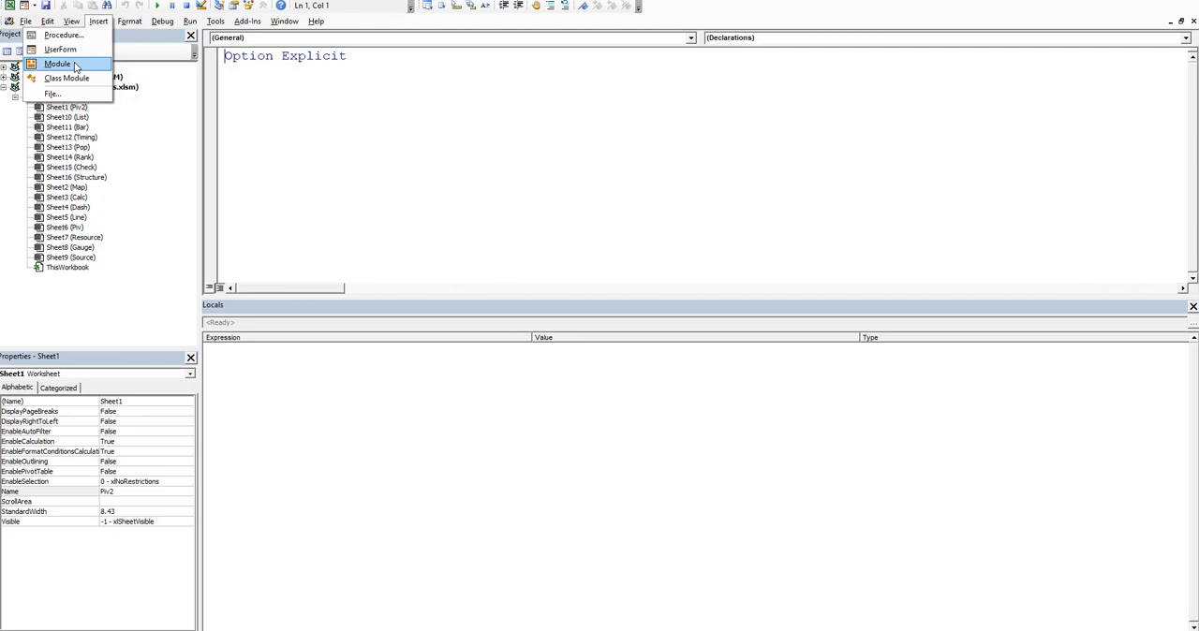
pyautogui.click(58, 63)
pyautogui.write('mdl')
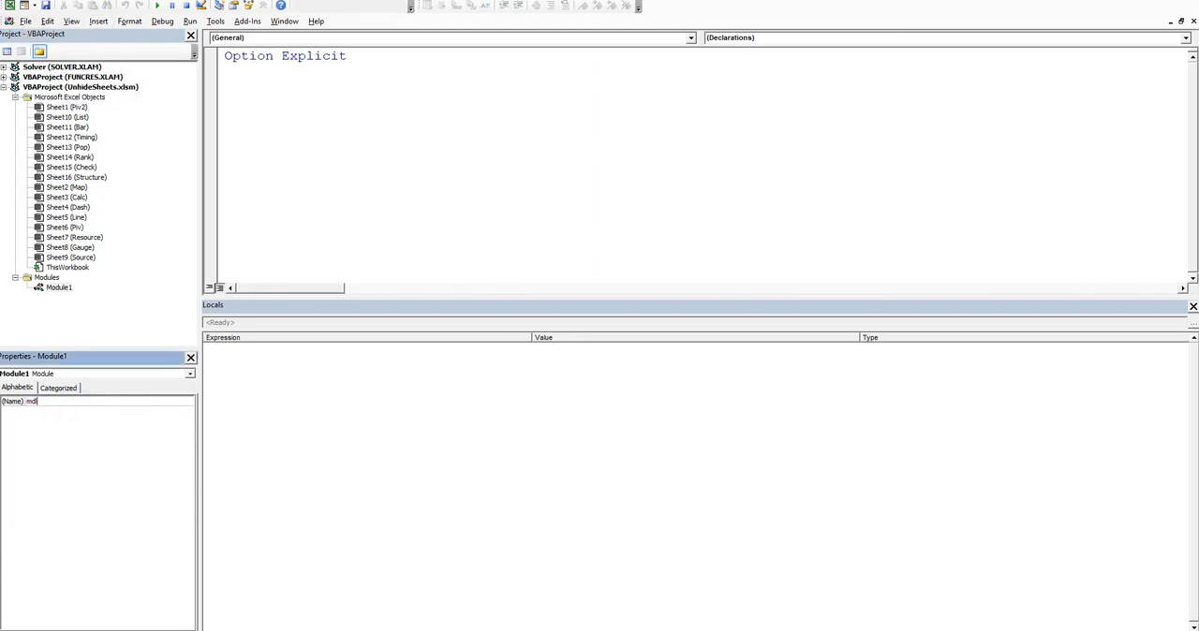
pyautogui.write('Ln')
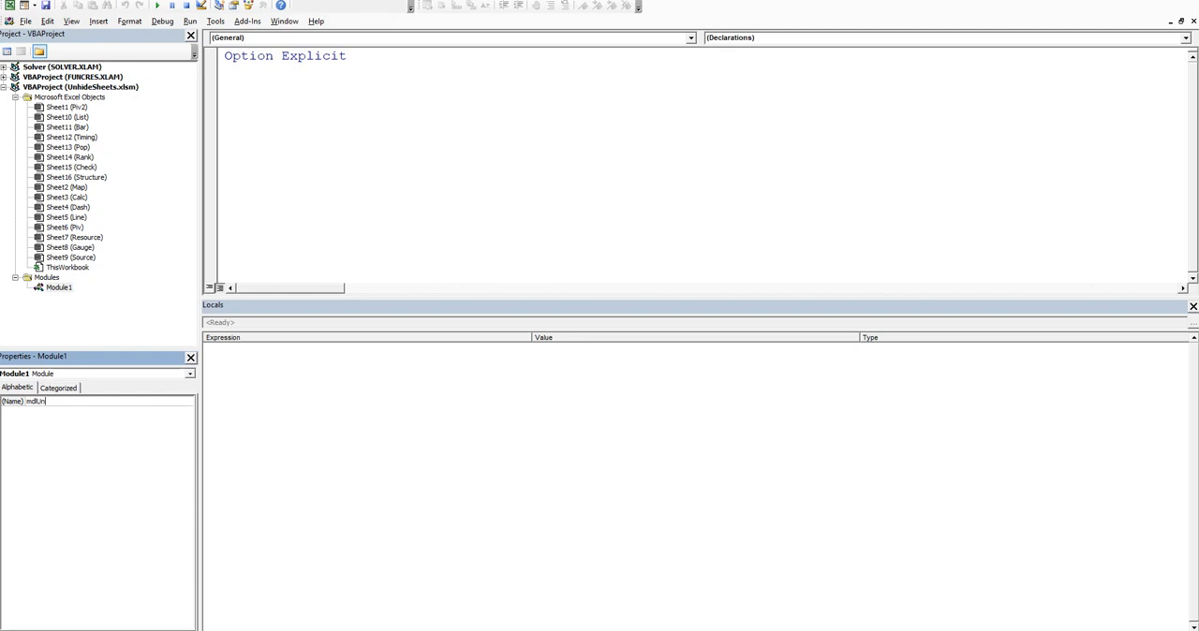
pyautogui.write('hide')
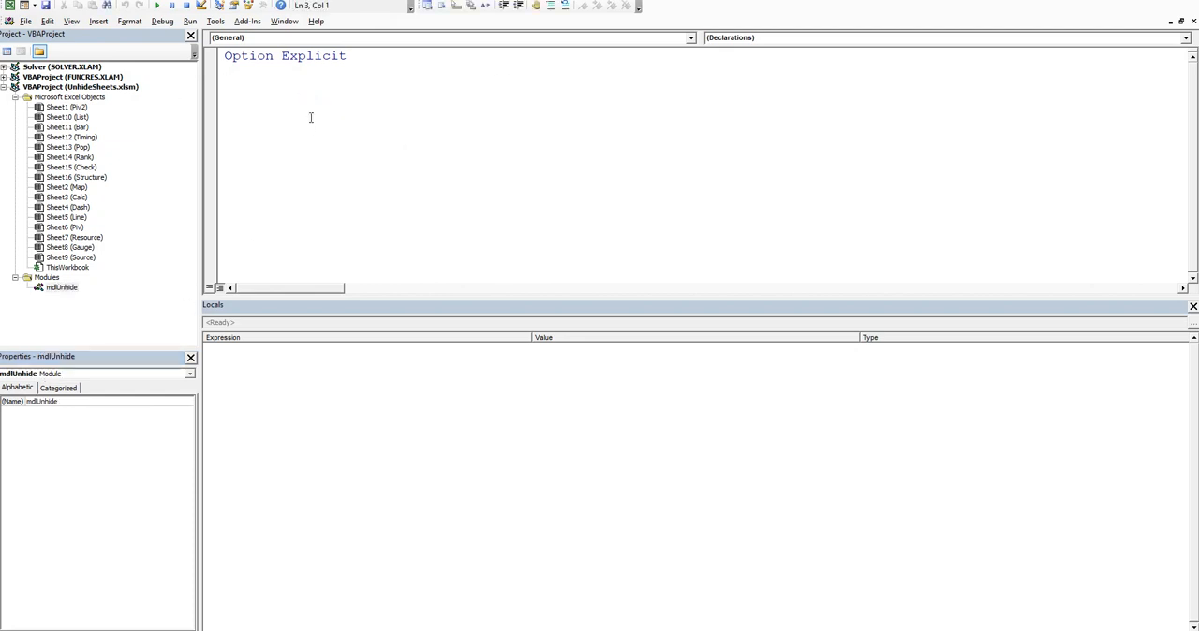
# Step: Declare Sub Unhide with Dim sh As Worksheet
pyautogui.write('Sub')
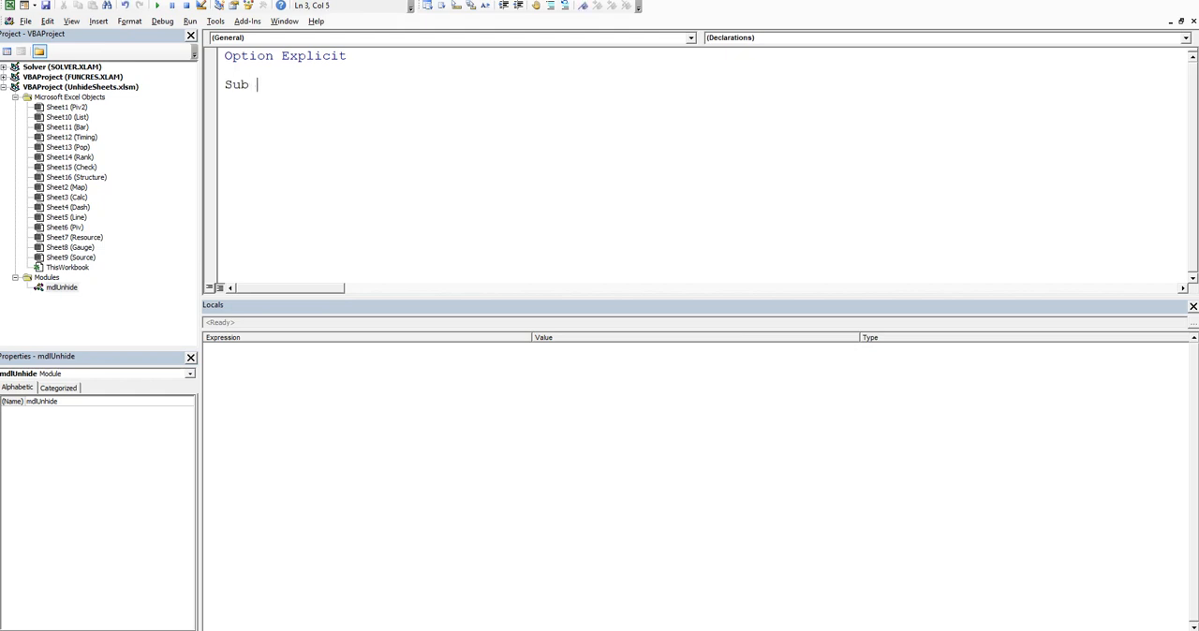
pyautogui.write('Unhide')
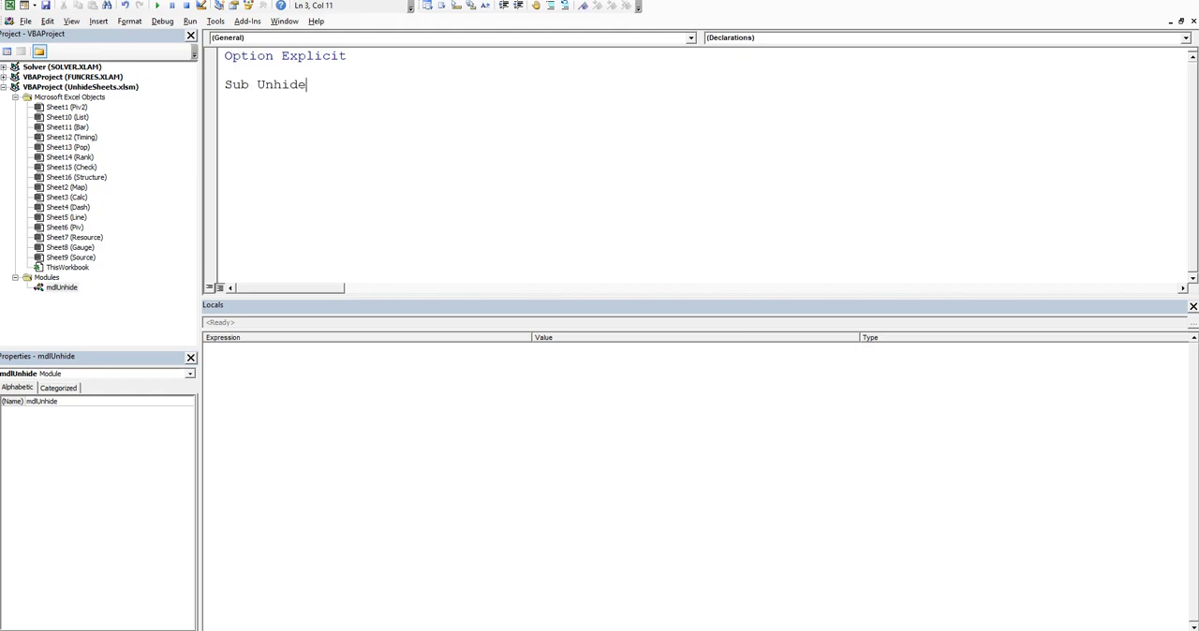
pyautogui.press('Return')
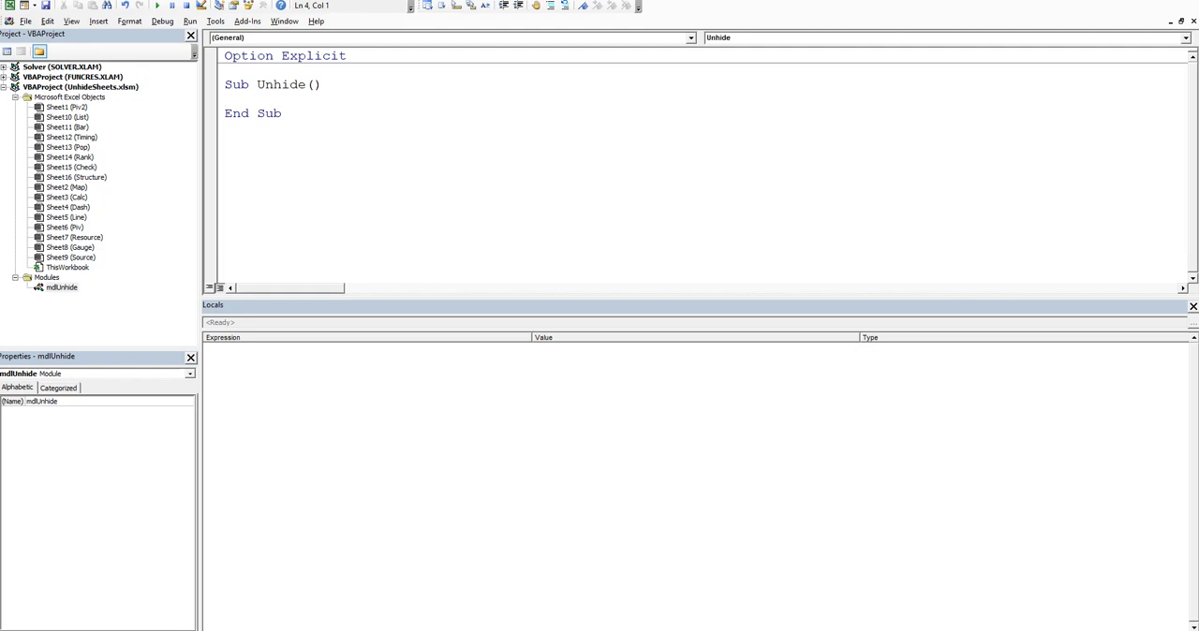
pyautogui.write('dim s')
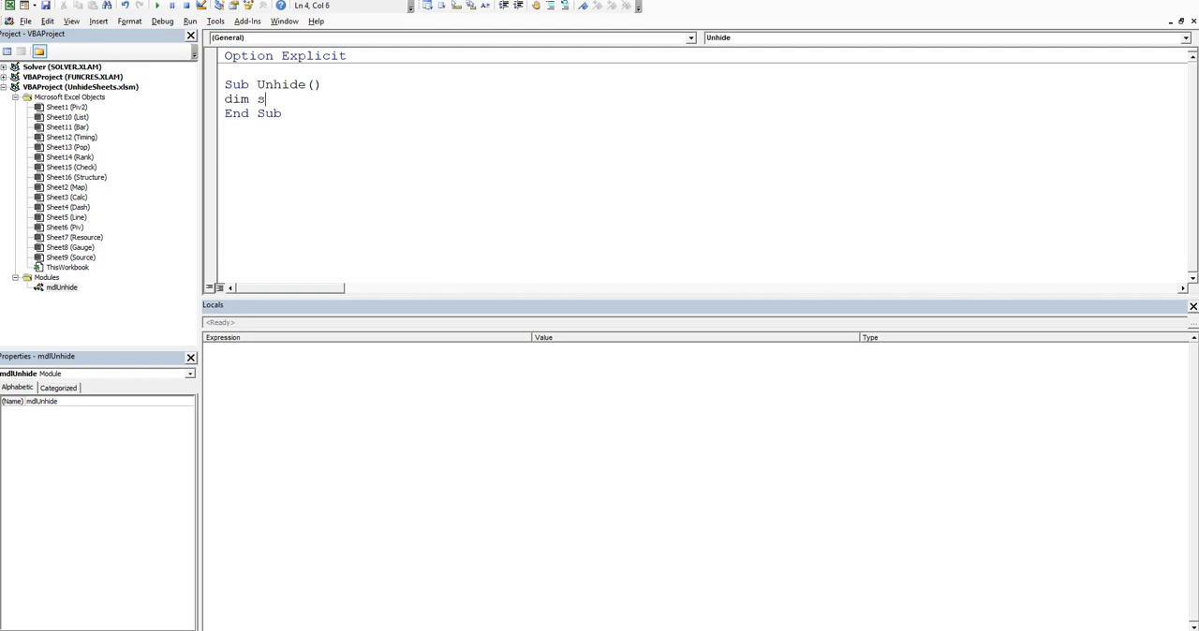
pyautogui.write('h as workd')
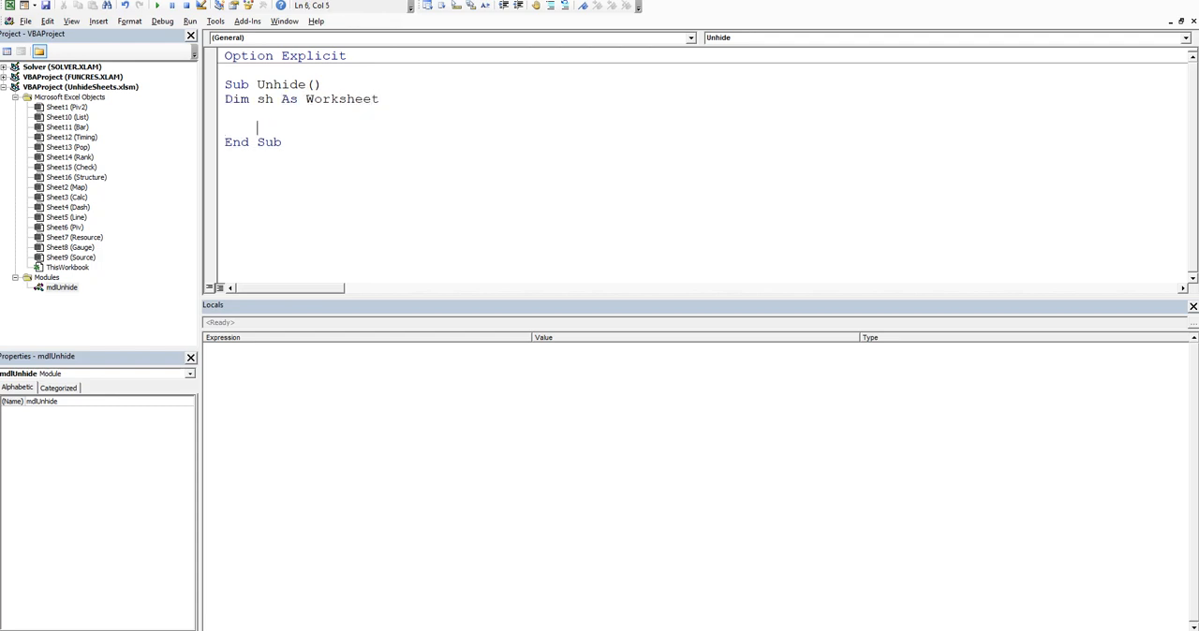
pyautogui.doubleClick(266, 99)
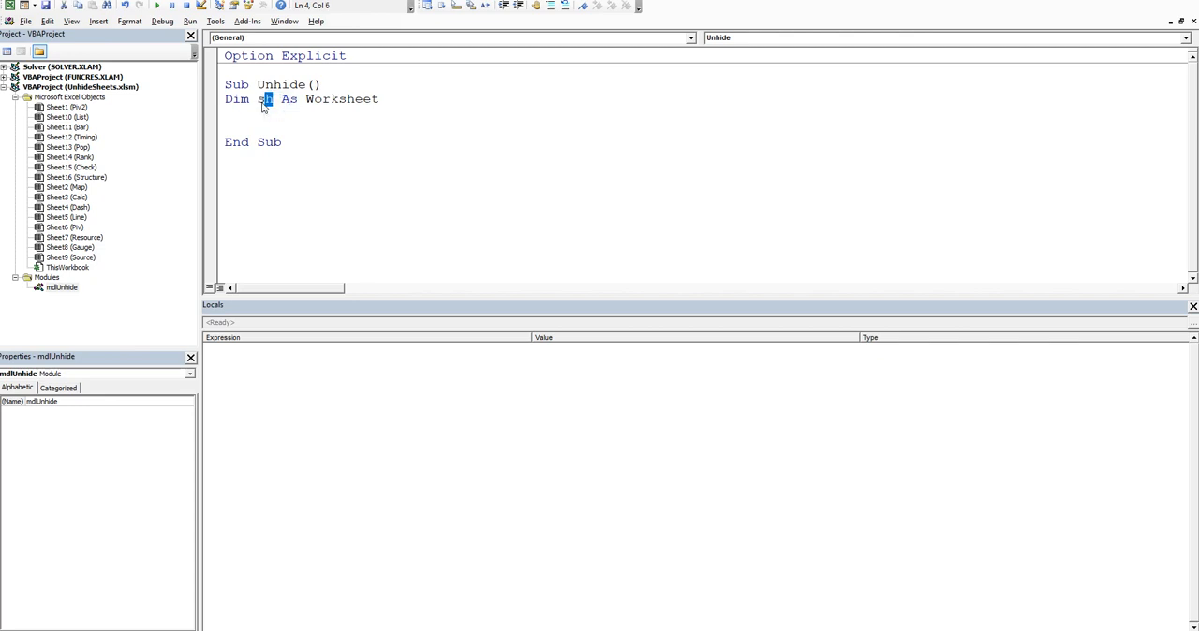
pyautogui.click(259, 127)
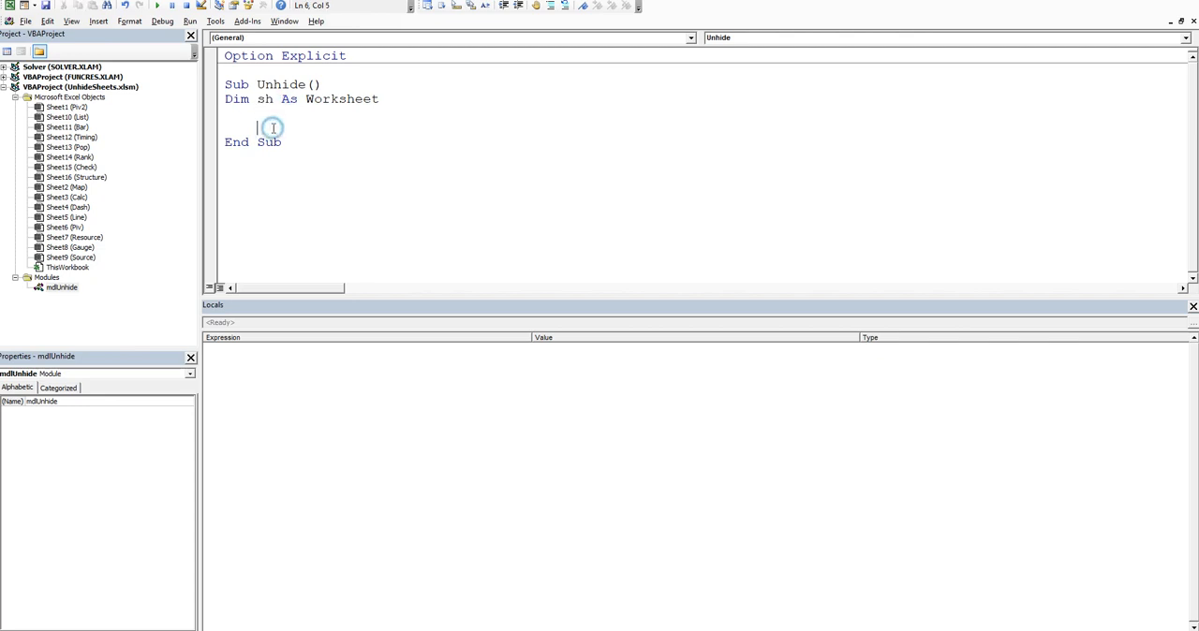
# Step: Write a For Each sh In Sheets loop setting sh.Visible = True
pyautogui.write('for e')
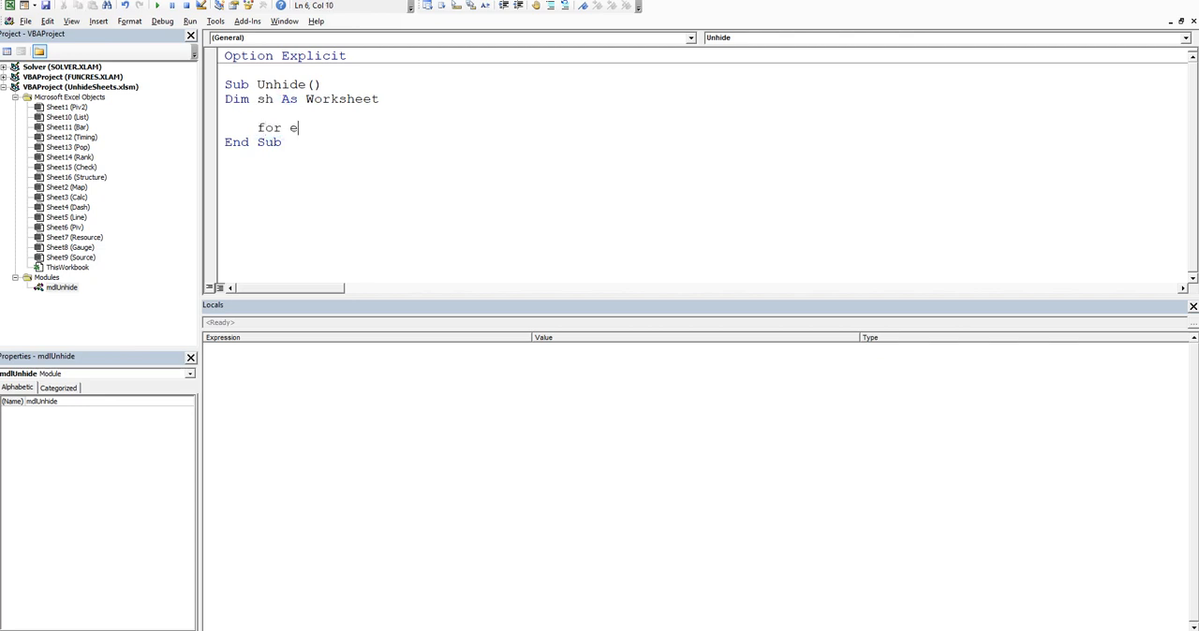
pyautogui.write('acc')
pyautogui.write('ne')
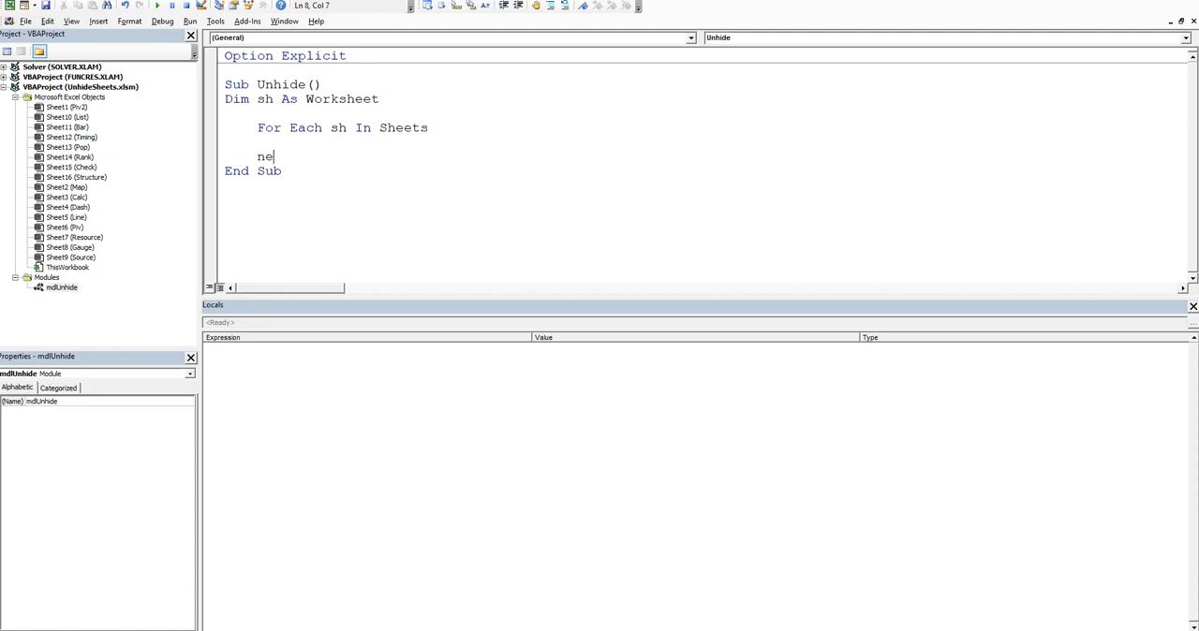
pyautogui.write('xt sh')
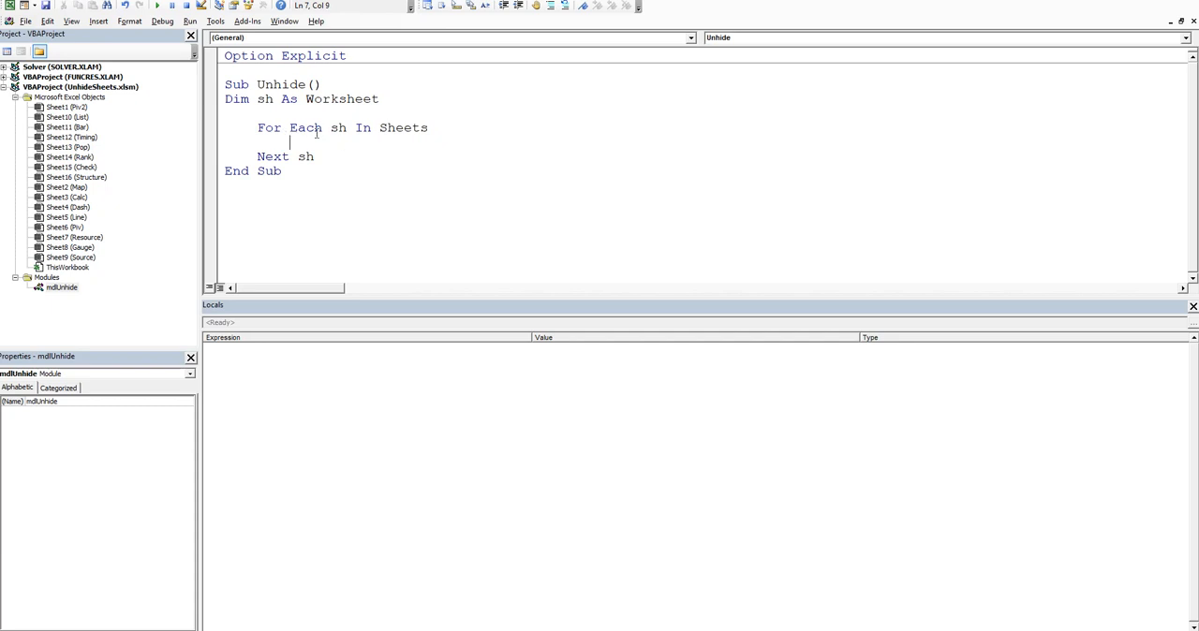
pyautogui.moveTo(291, 140); pyautogui.dragTo(314, 158)
pyautogui.write('sh')
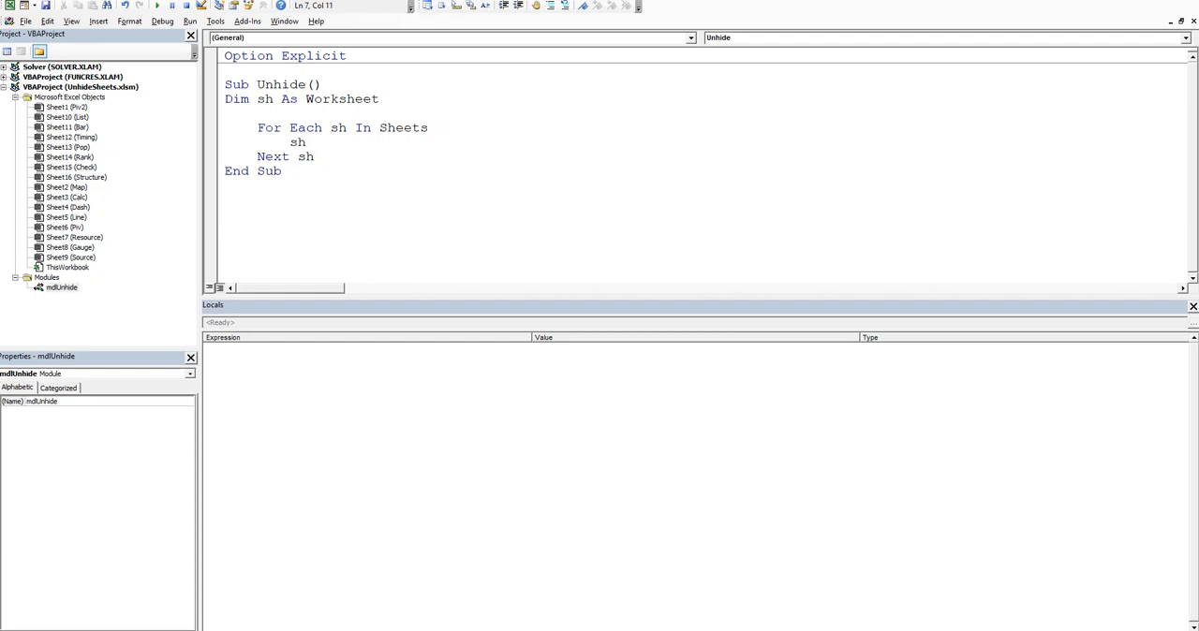
pyautogui.write('.')
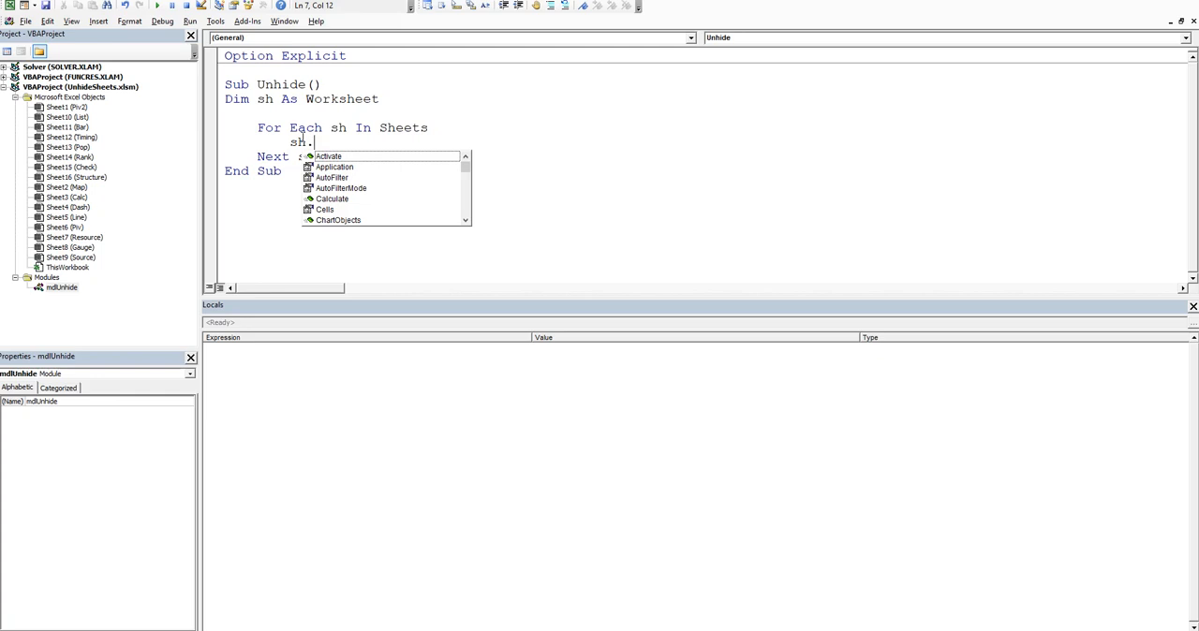
pyautogui.write('vi')
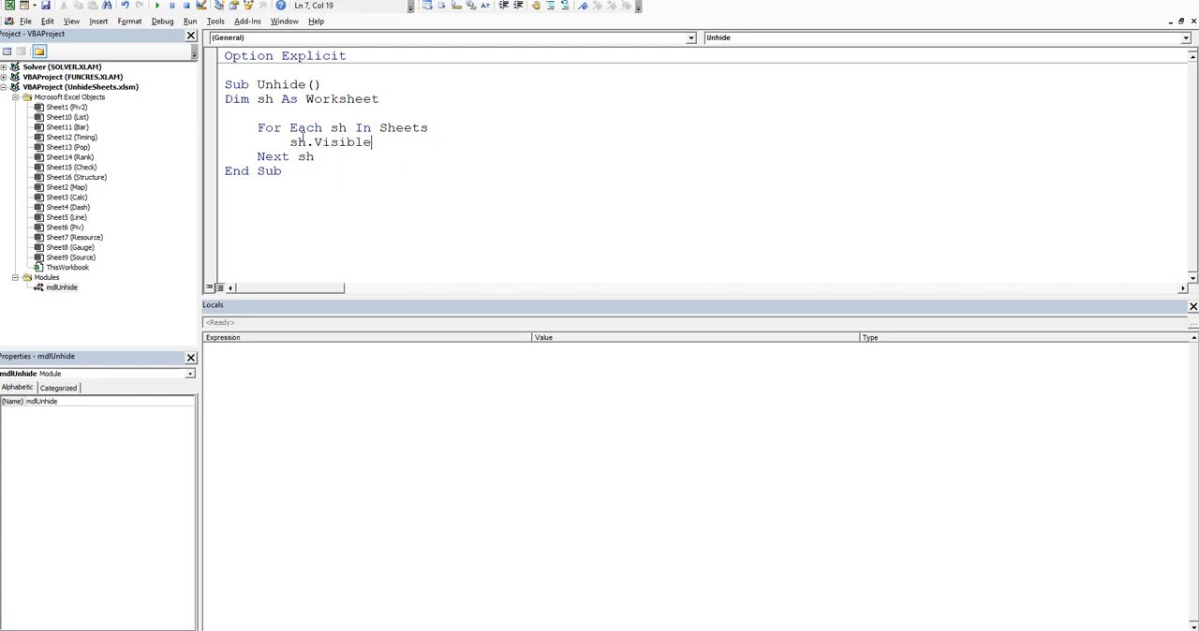
pyautogui.write('= t')
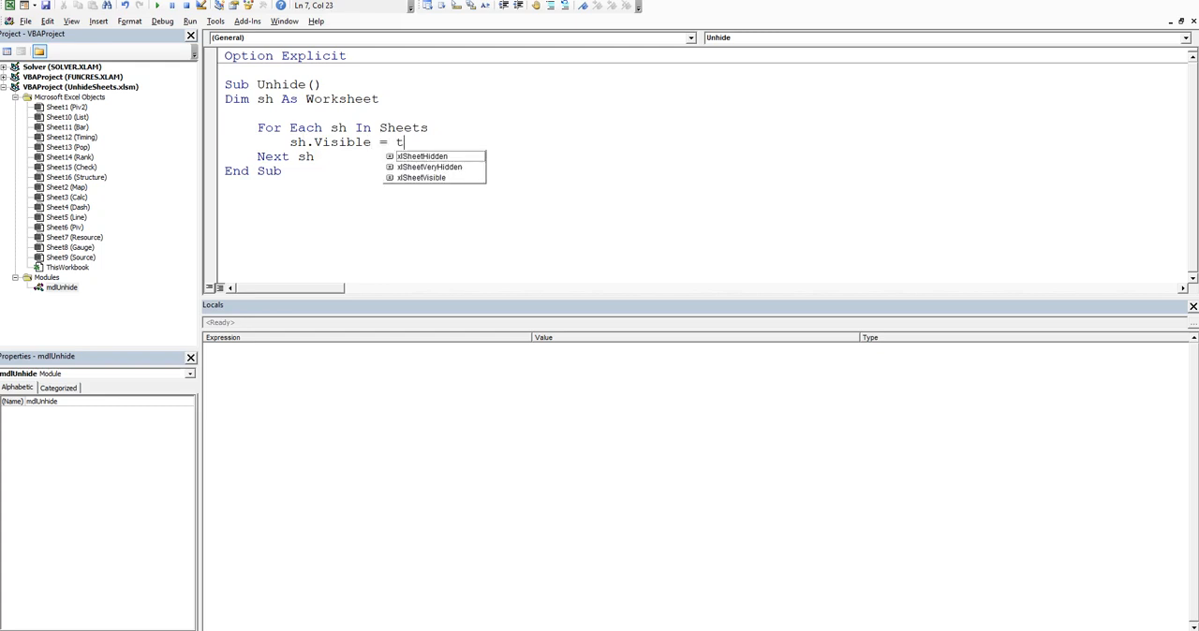
pyautogui.write('rue')
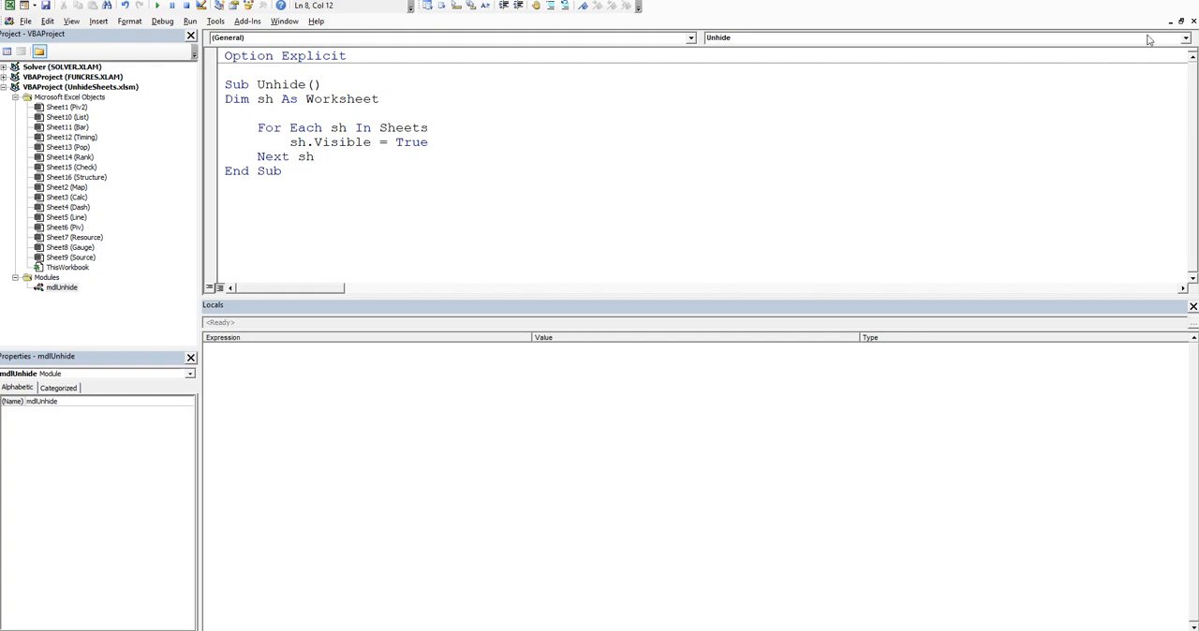
pyautogui.moveTo(895, 26)
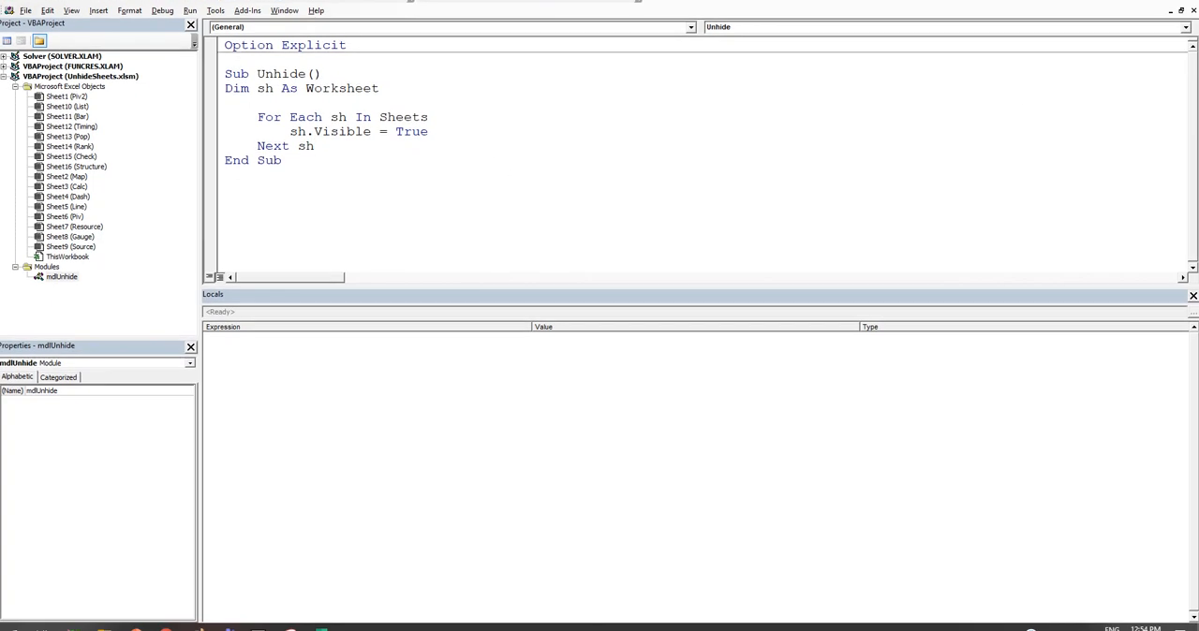
# Step: Step through the Unhide macro with F8, watching hidden sheets reappear beside the editor
pyautogui.click(315, 146)
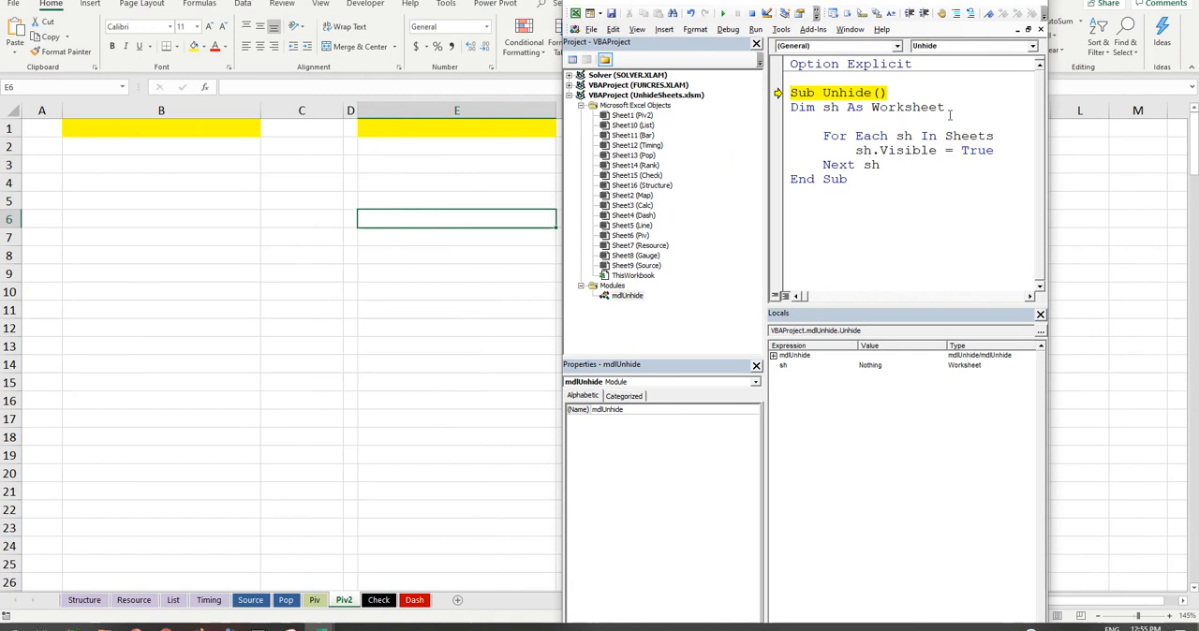
pyautogui.press('F8')
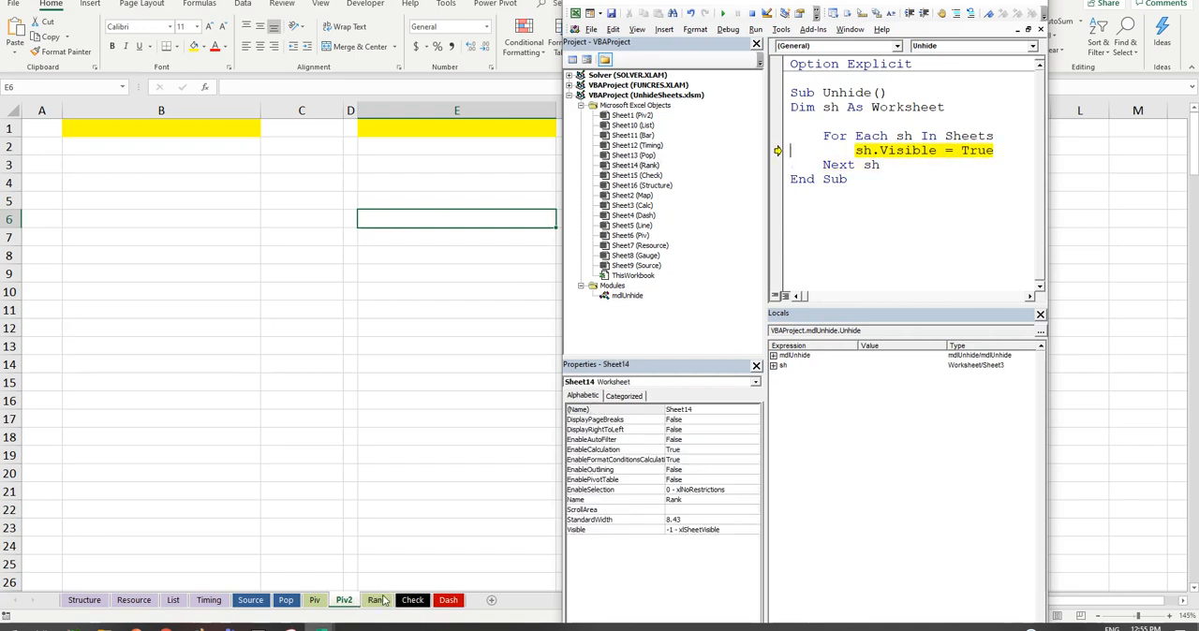
pyautogui.moveTo(725, 331)
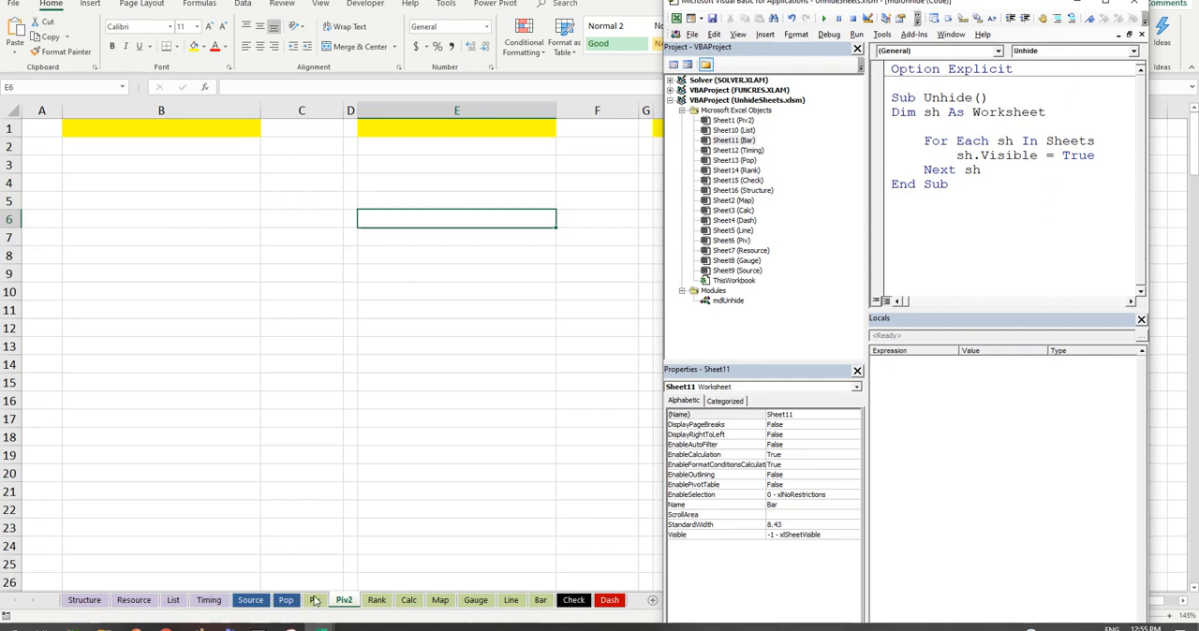
# Step: Hide the Bar sheet again from its tab menu
pyautogui.click(539, 599)
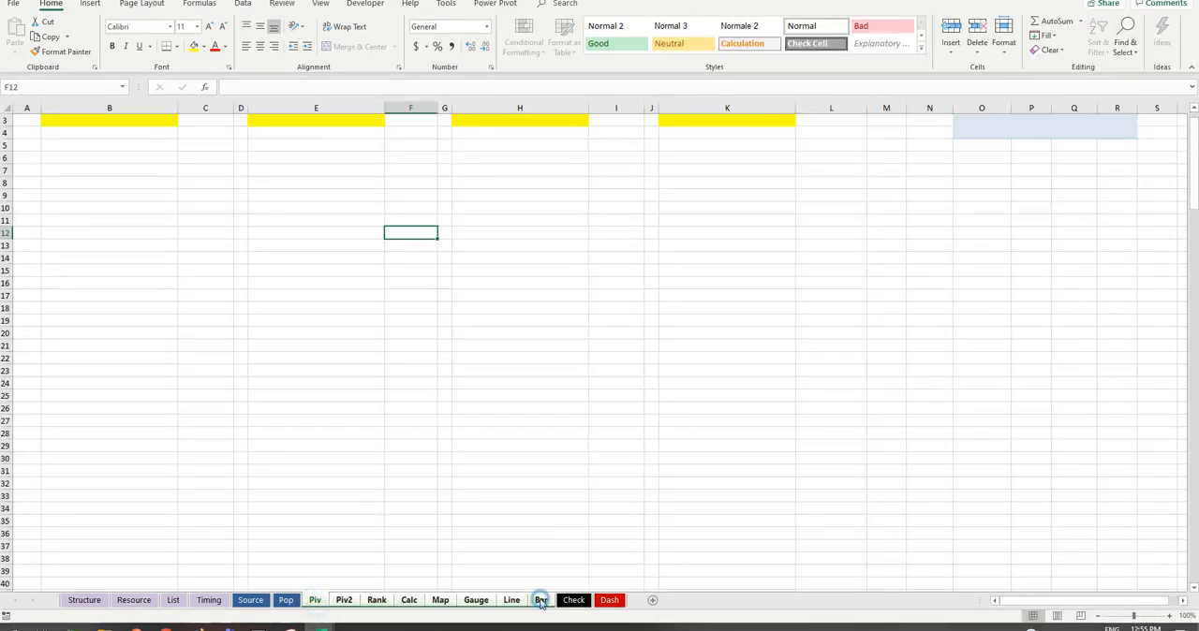
pyautogui.rightClick(539, 600)
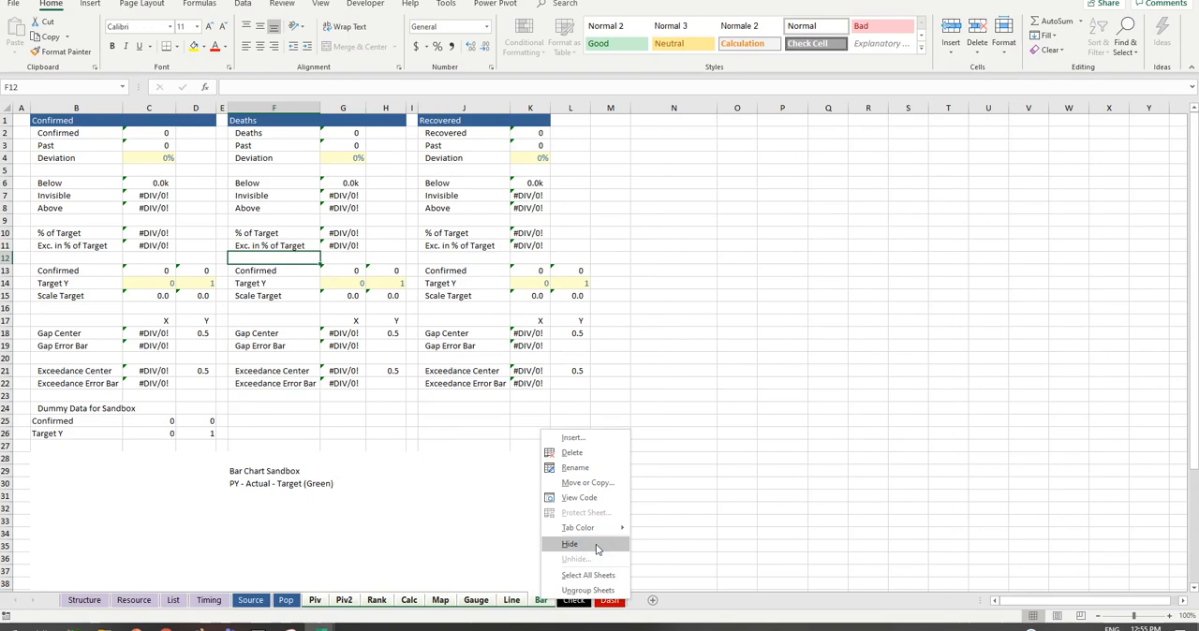
pyautogui.click(569, 543)
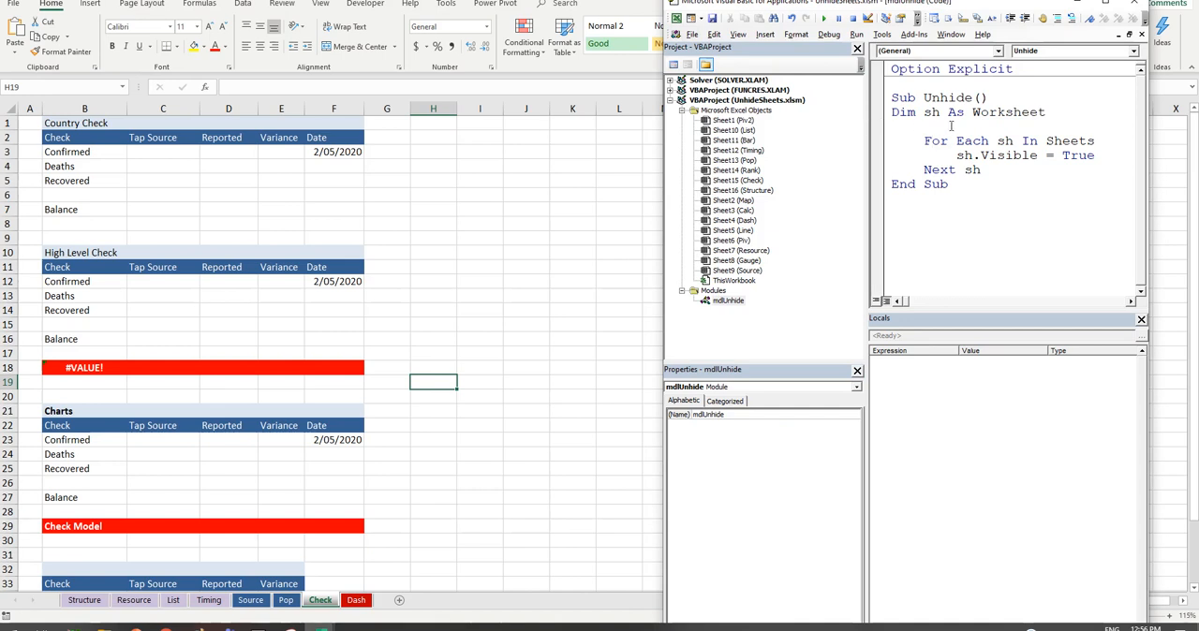
pyautogui.moveTo(825, 19)
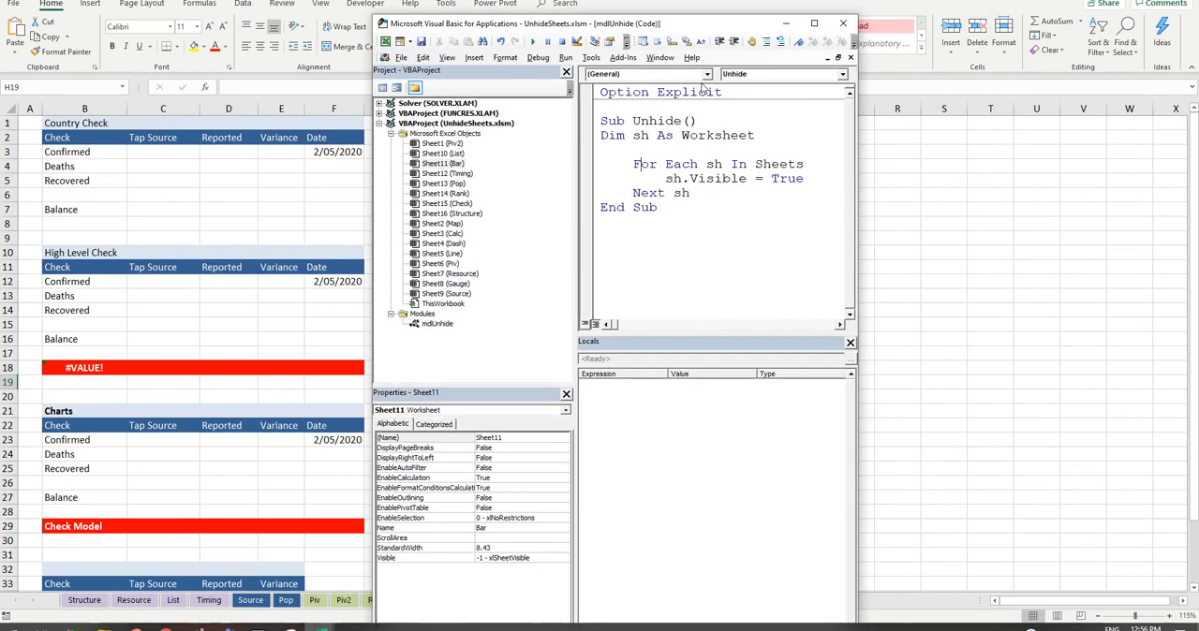
pyautogui.moveTo(721, 81)
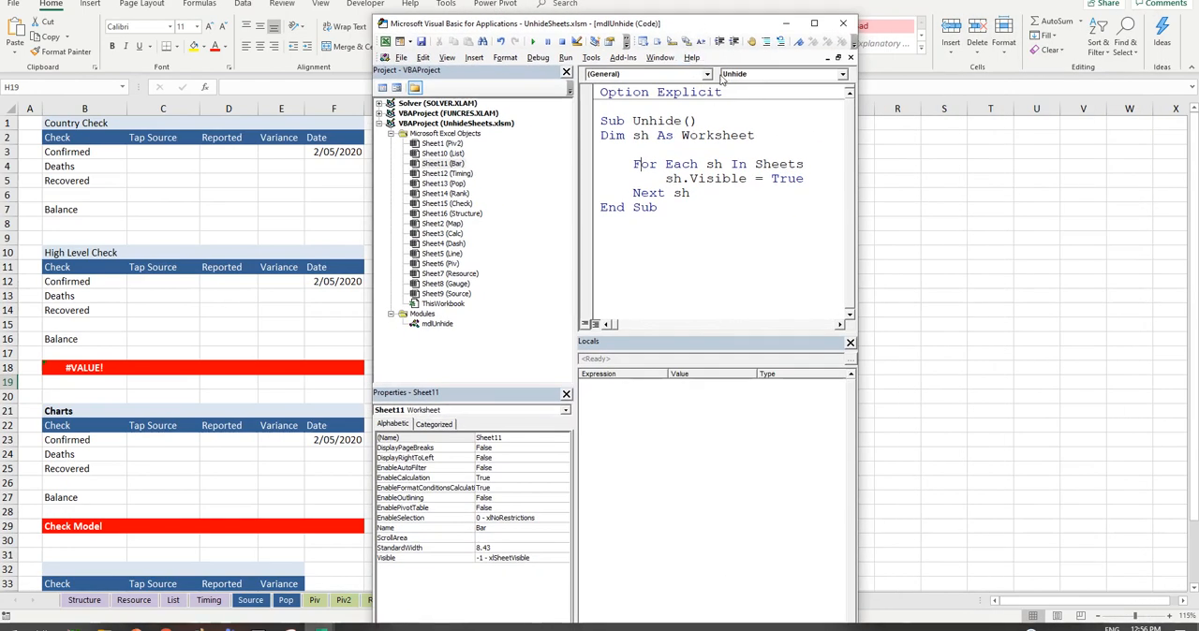
pyautogui.moveTo(749, 80)
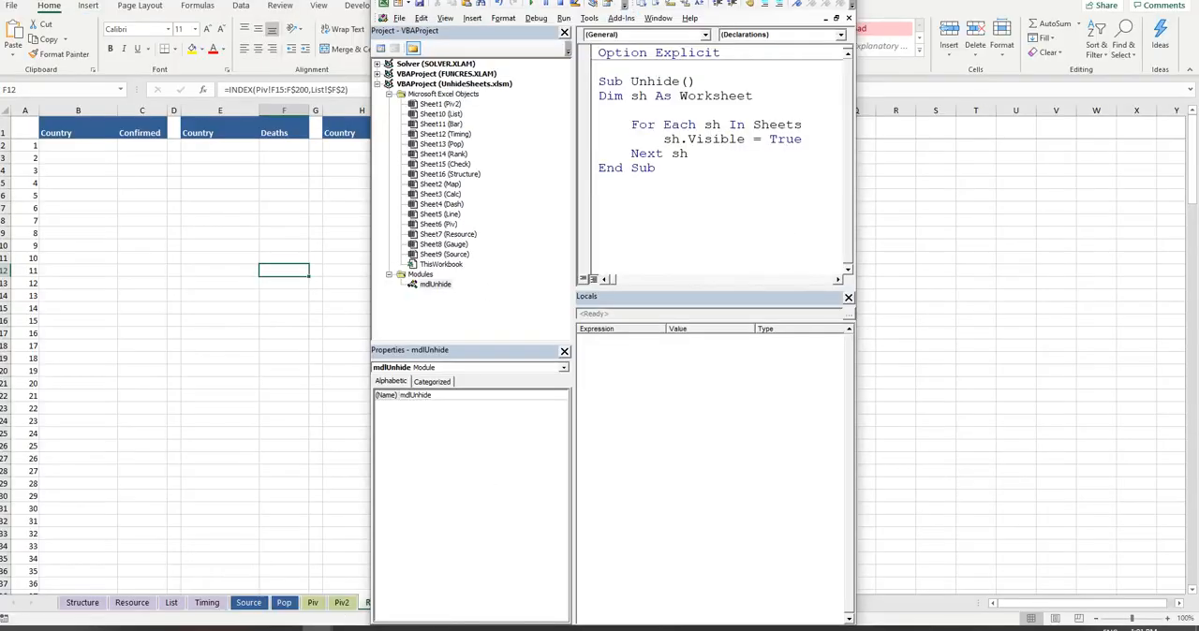
# Step: Check the restored Piv and Rank sheets in the workbook window
pyautogui.click(818, 18)
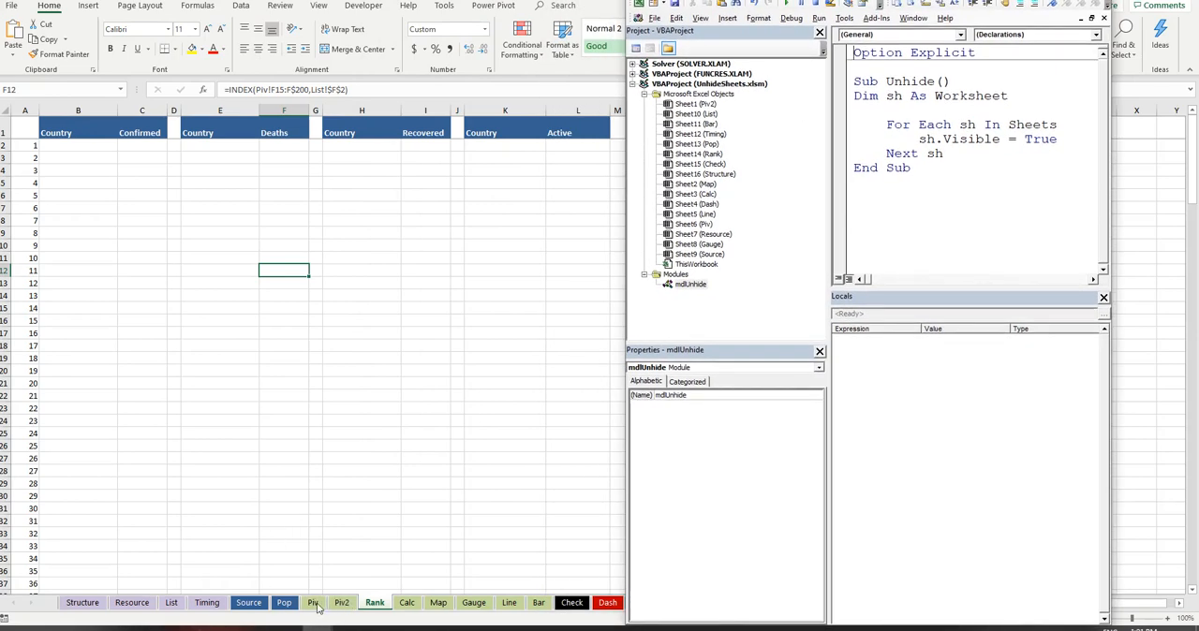
pyautogui.click(341, 603)
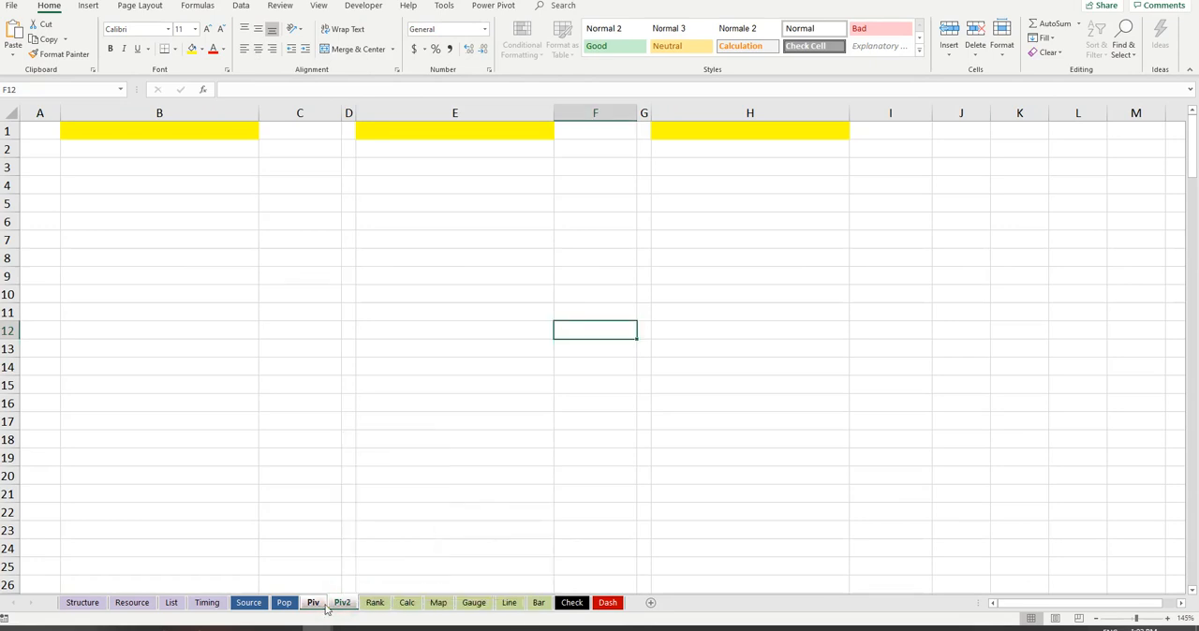
pyautogui.click(317, 603)
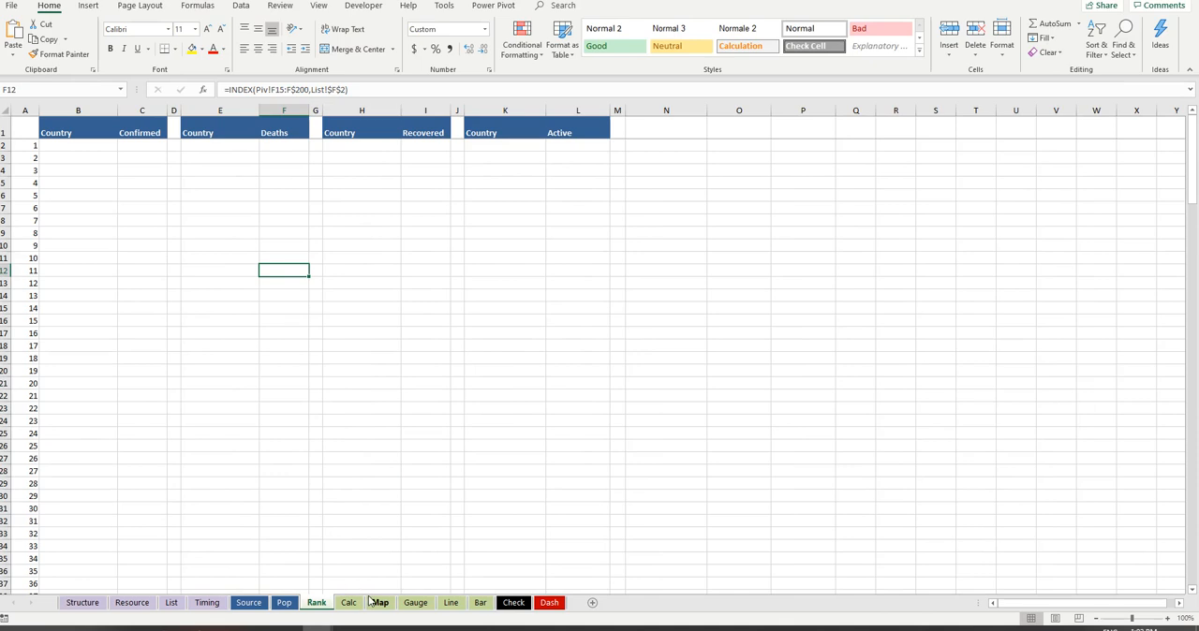
pyautogui.moveTo(393, 585)
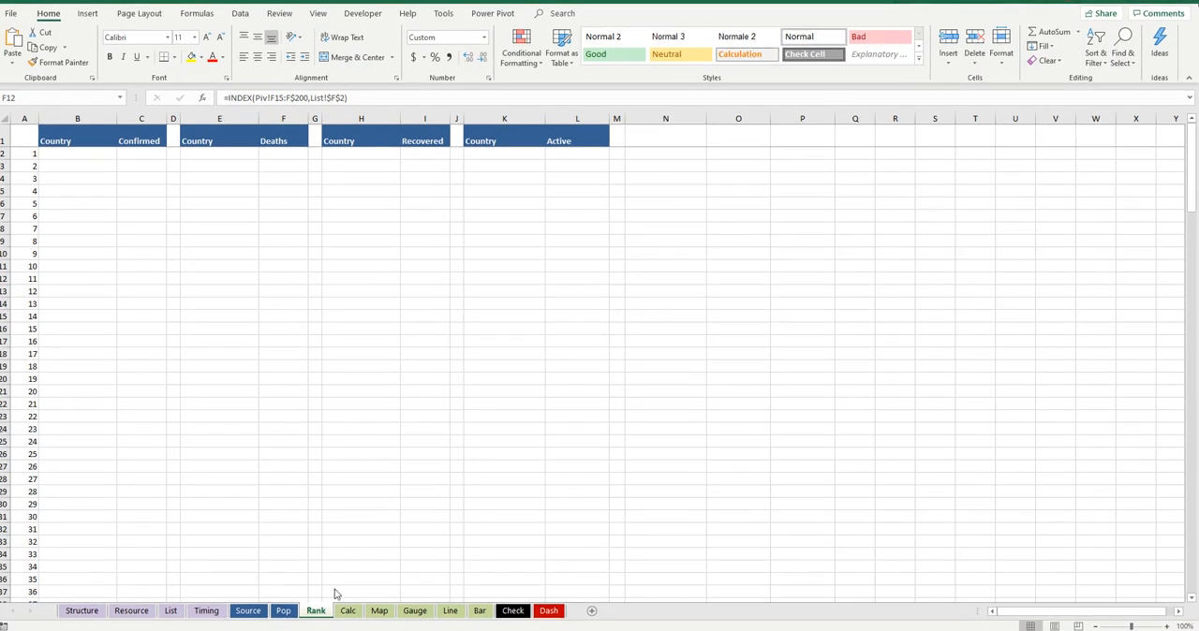
pyautogui.moveTo(228, 618)
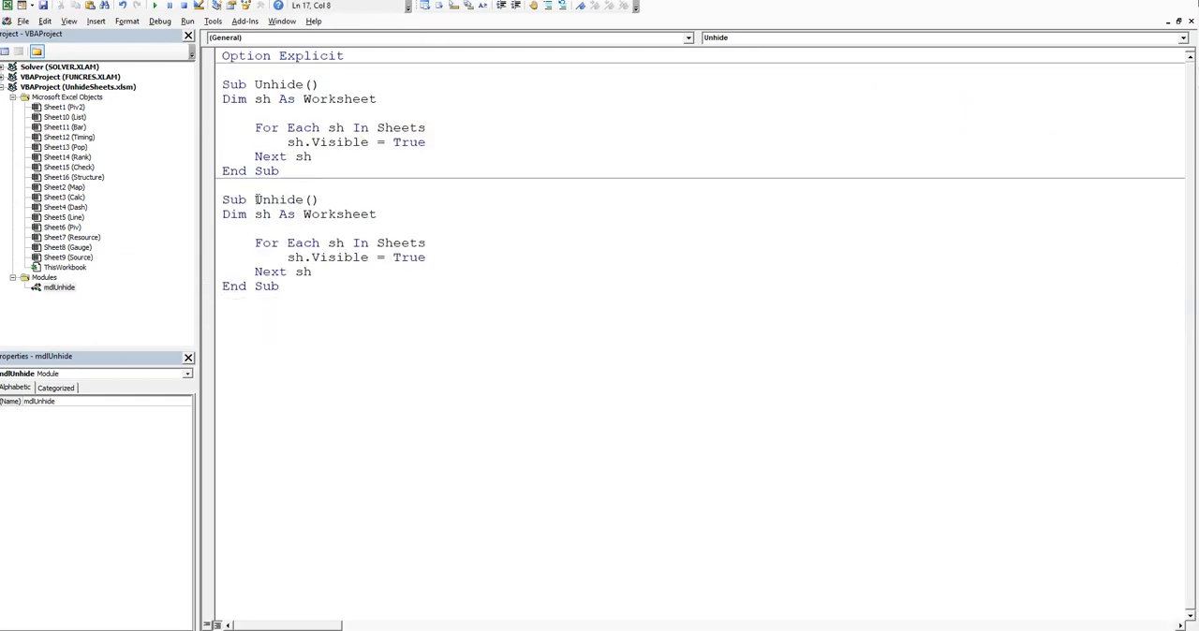
# Step: Rename the copy Unhide2, remove its loop body and declare Dim i As Integer
pyautogui.write('2')
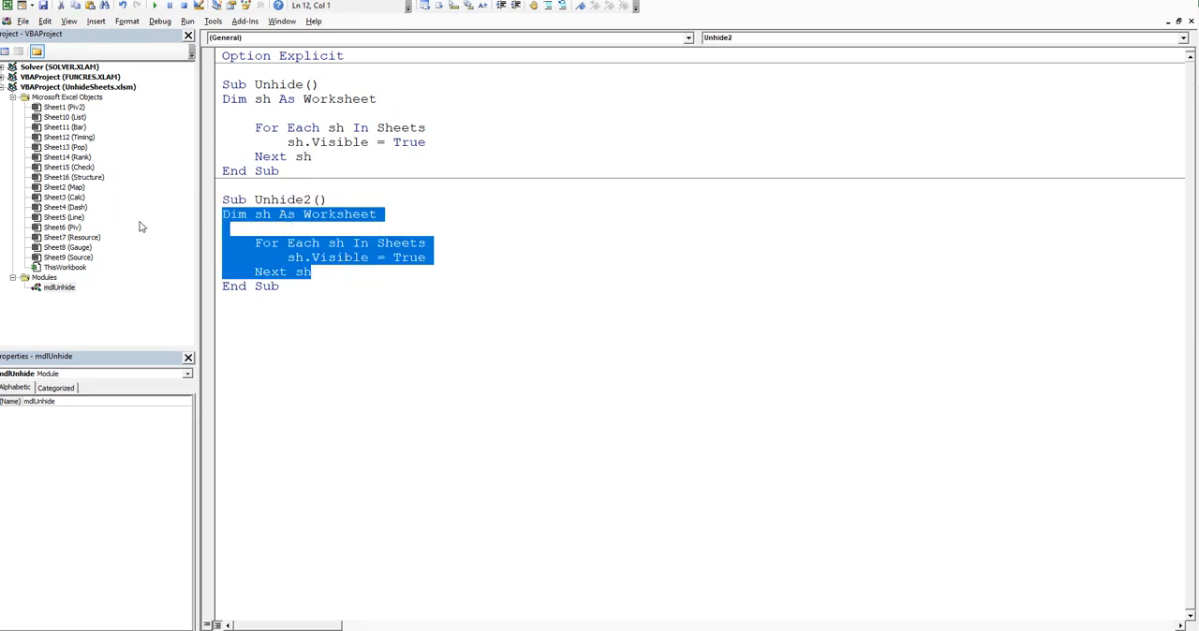
pyautogui.press('Delete')
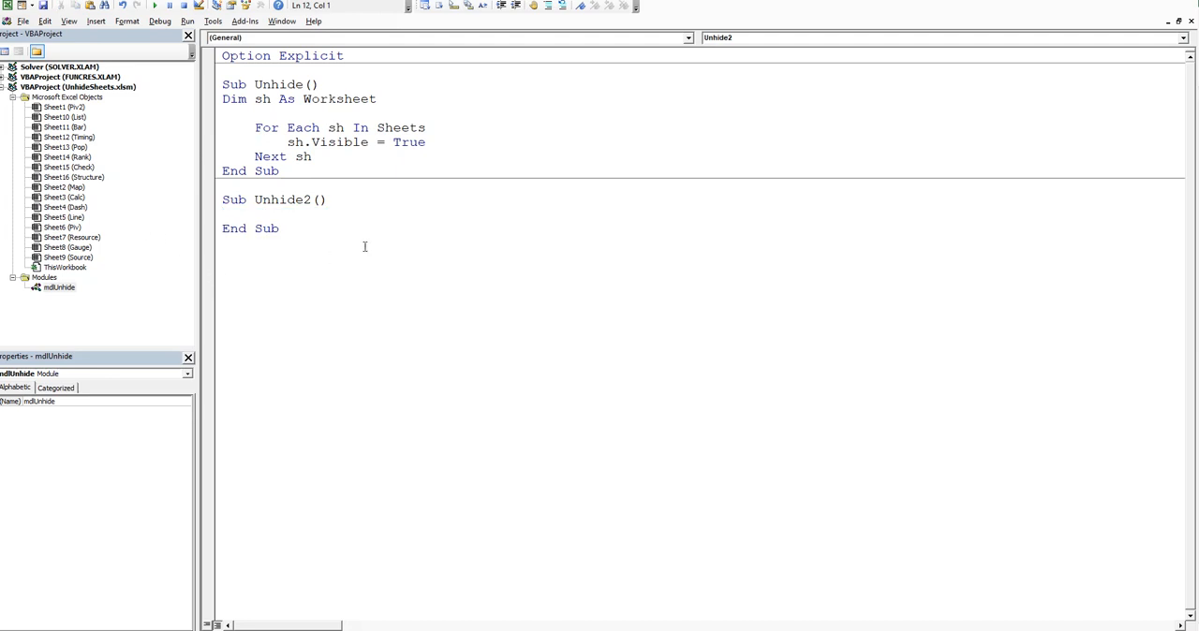
pyautogui.write('dim')
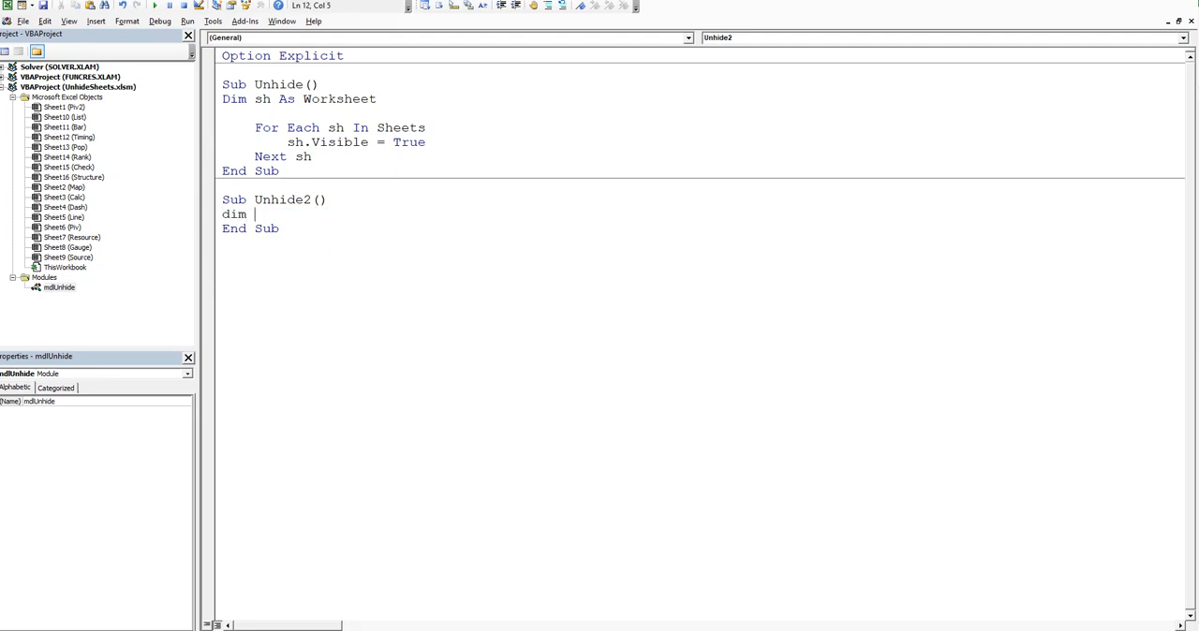
pyautogui.write('i as lo')
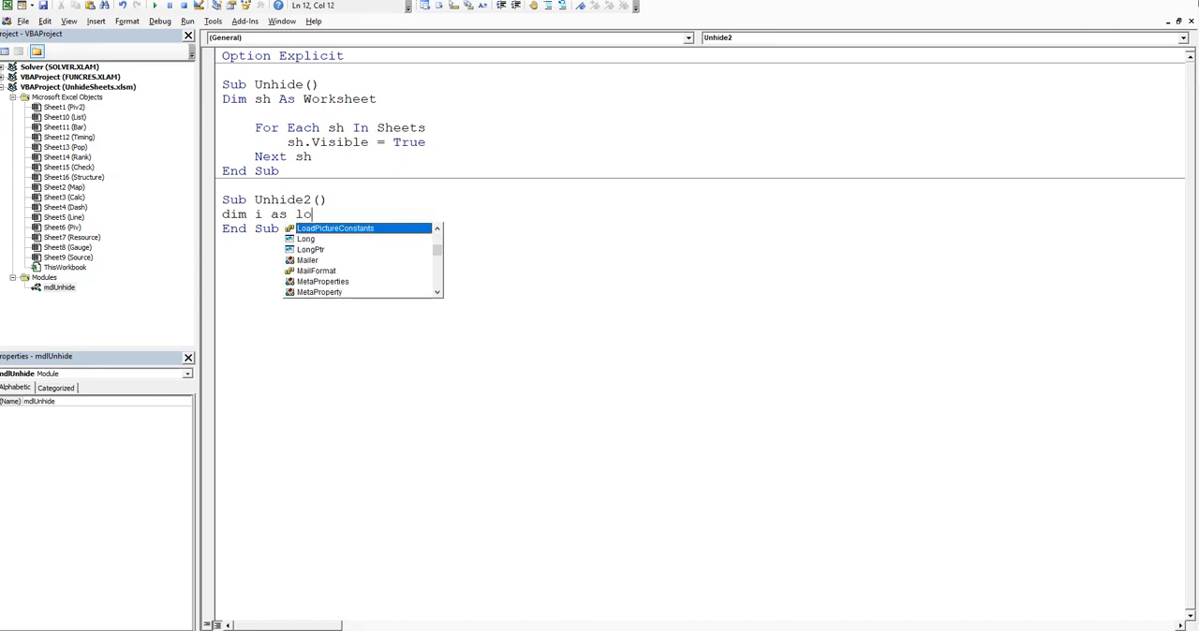
pyautogui.write('in')
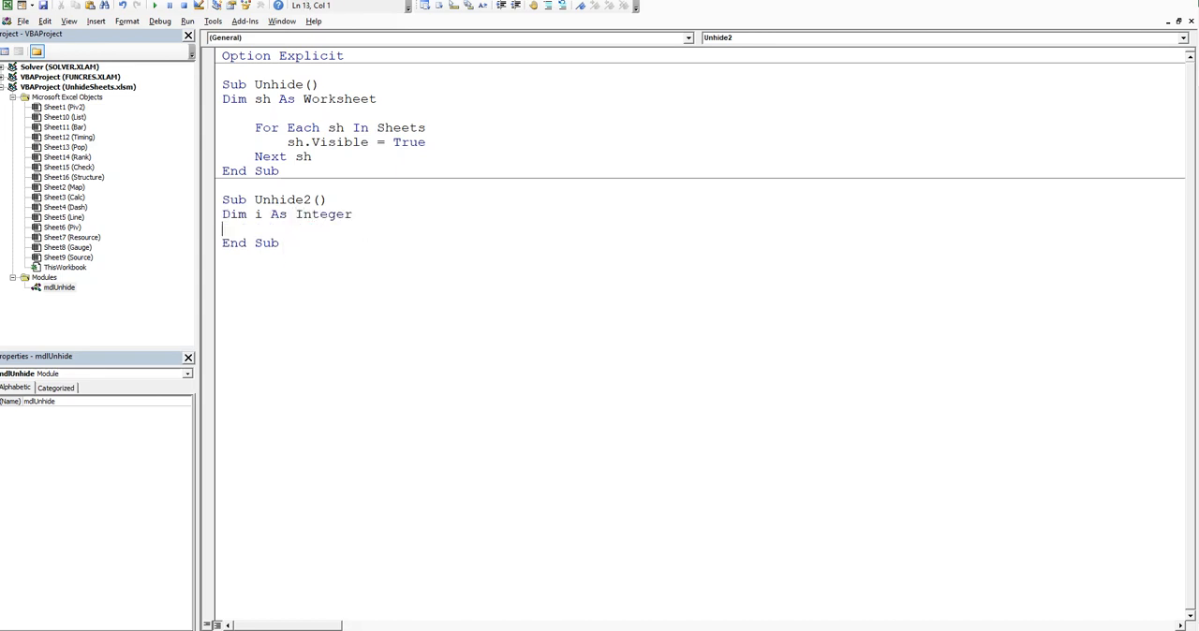
# Step: Declare Dim ar As Variant and begin the ar = assignment
pyautogui.write('dim ar')
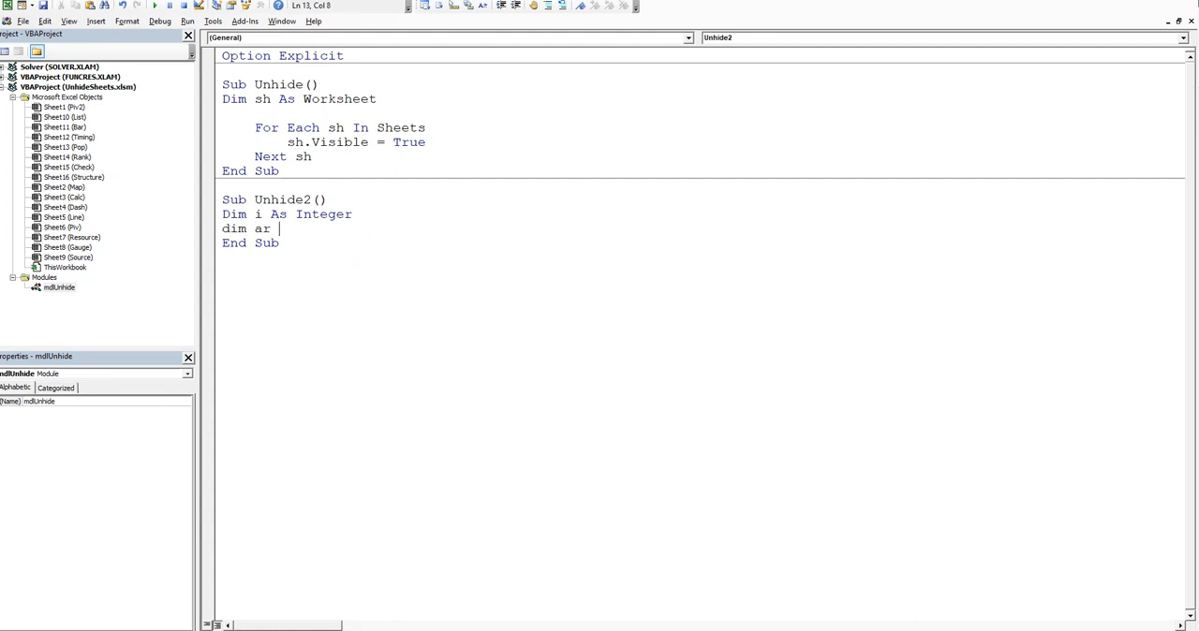
pyautogui.write('as')
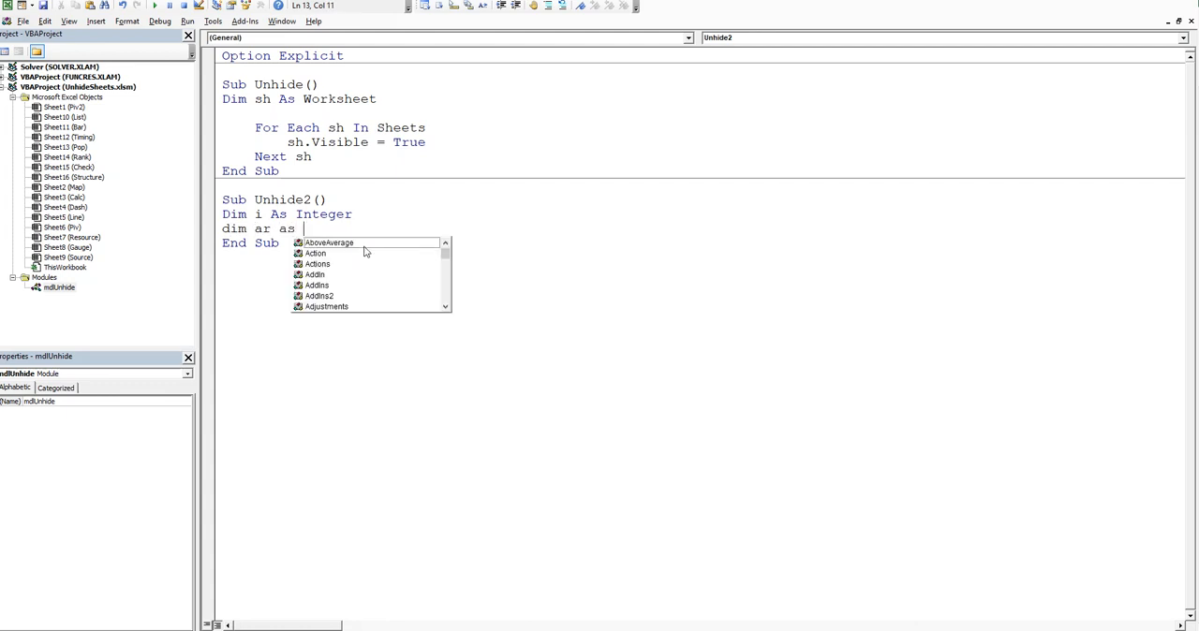
pyautogui.write('Variant')
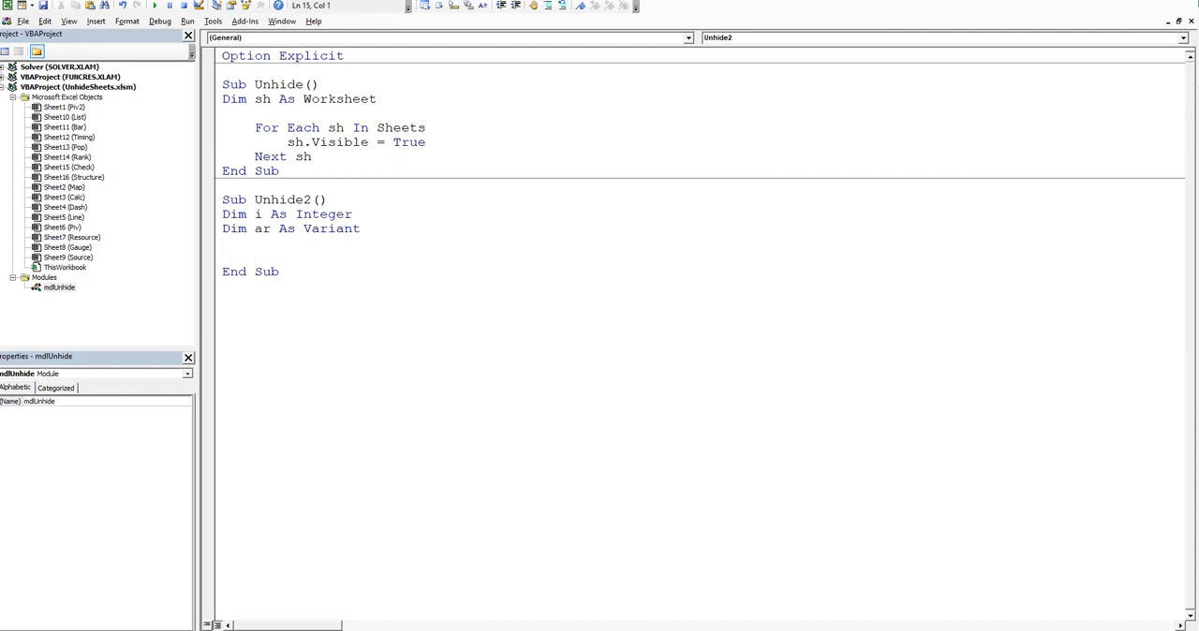
pyautogui.write('ar')
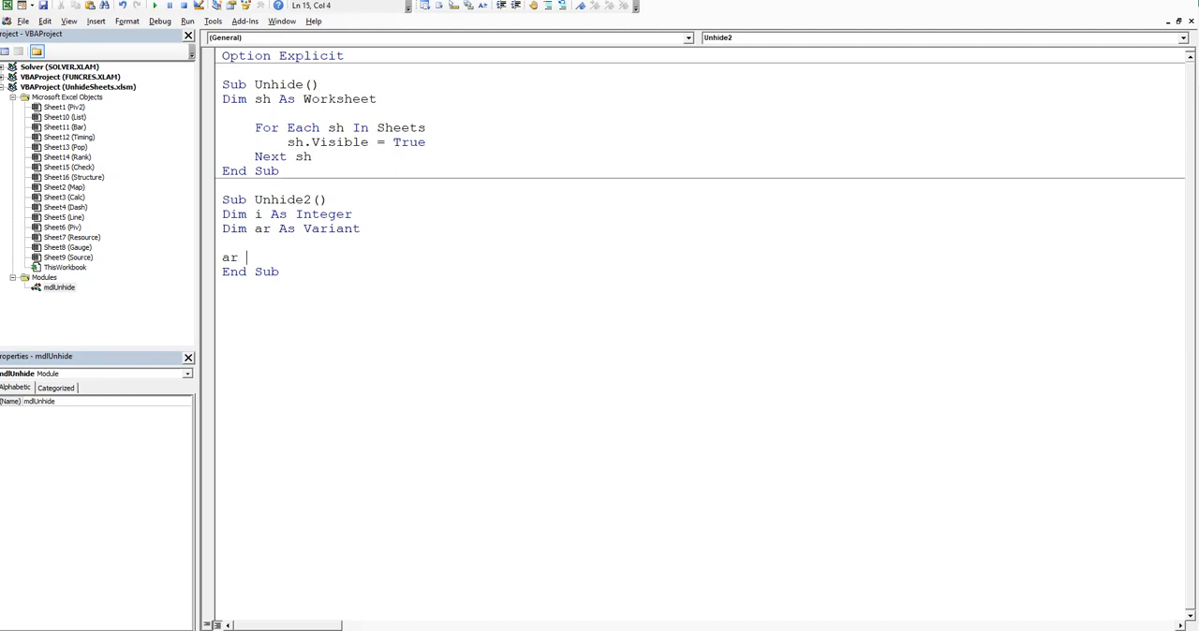
pyautogui.write('=')
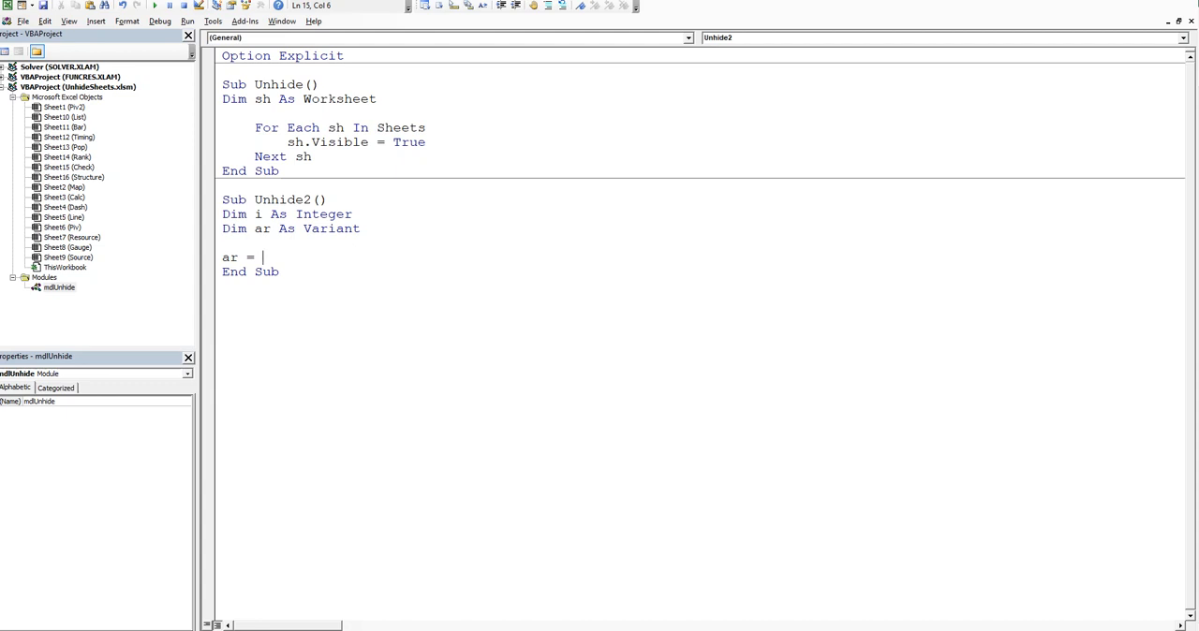
# Step: Begin ar = [{ and dismiss the missing-bracket compile error
pyautogui.write('[{')
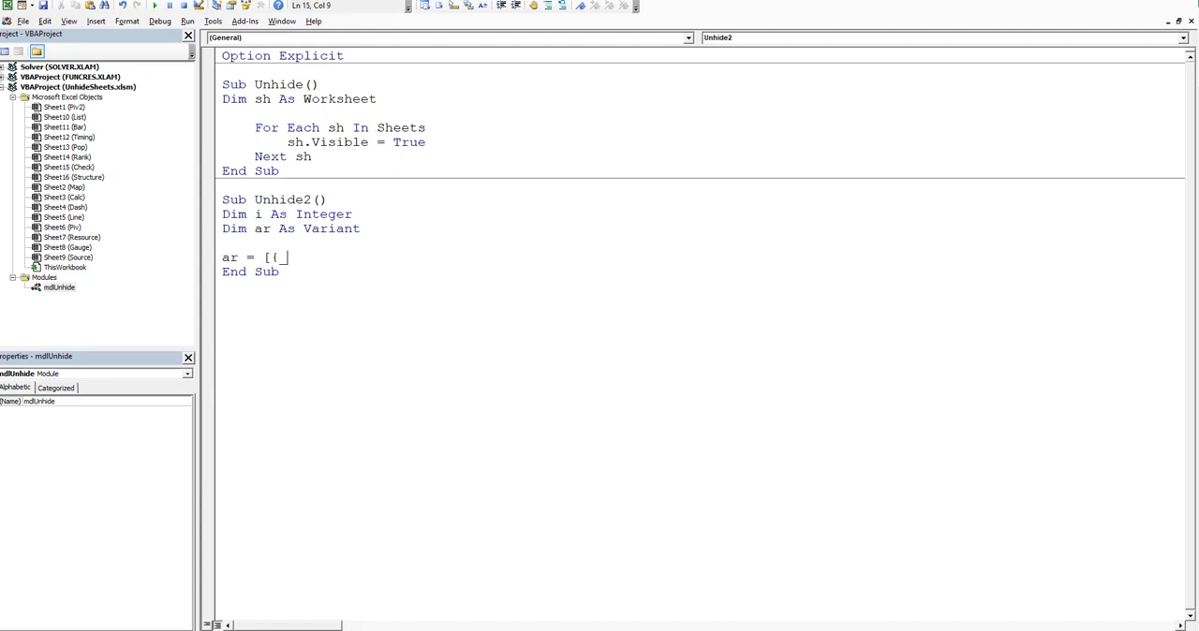
pyautogui.press('Delete')
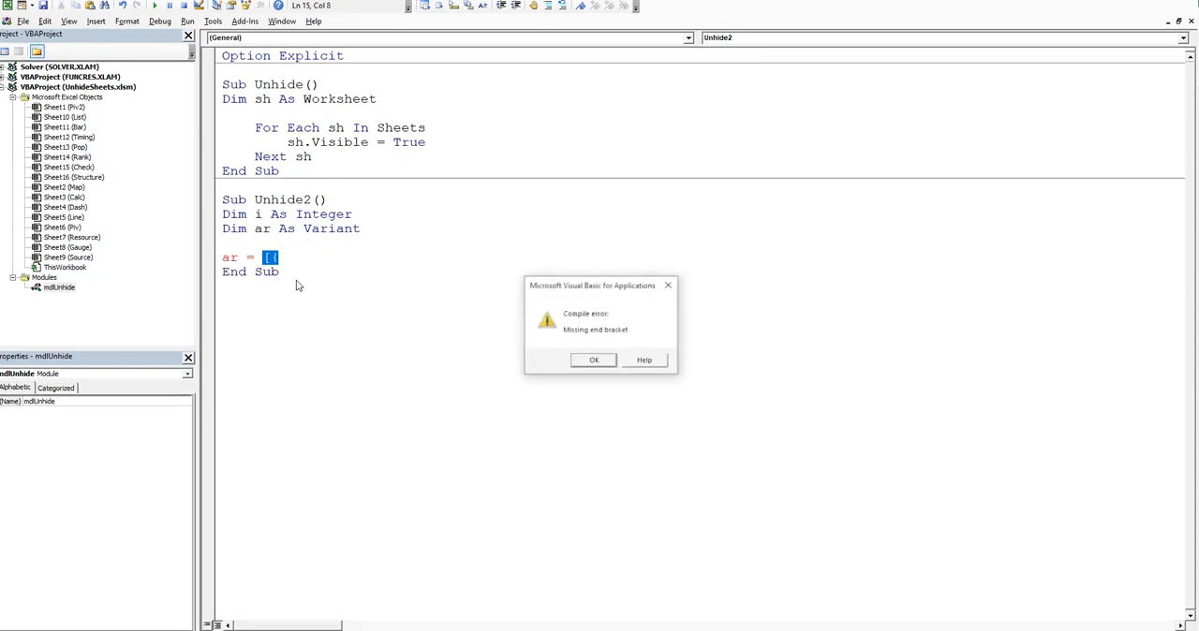
pyautogui.click(592, 359)
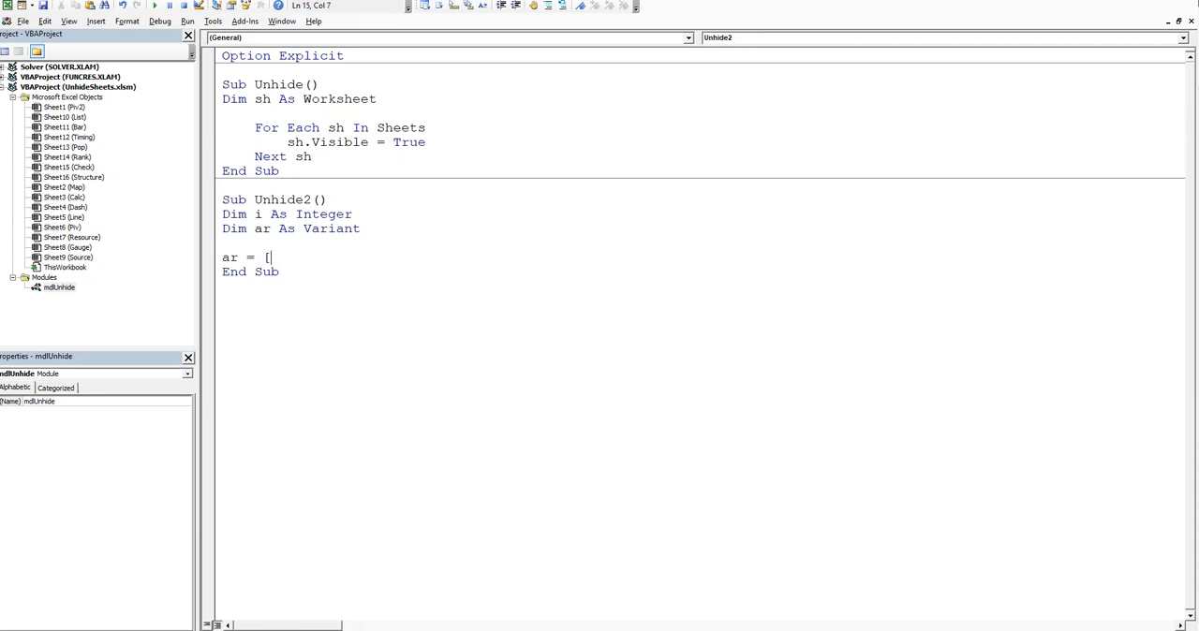
# Step: Complete the assignment ar = [{"Piv", "Piv2"}]
pyautogui.write('{')
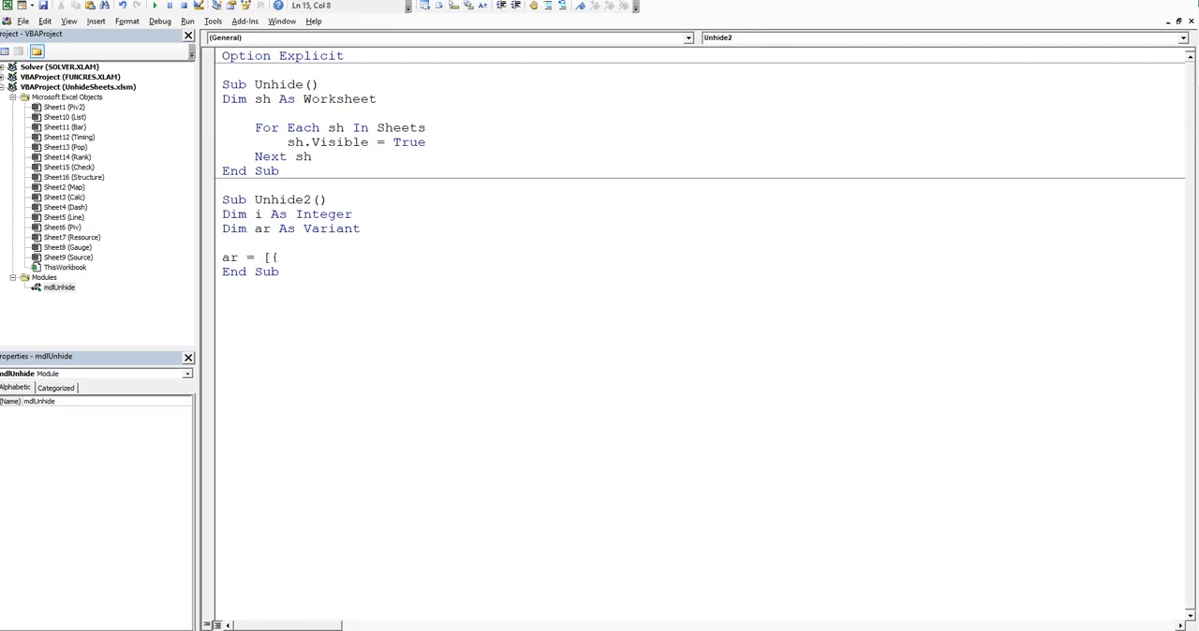
pyautogui.write('"P')
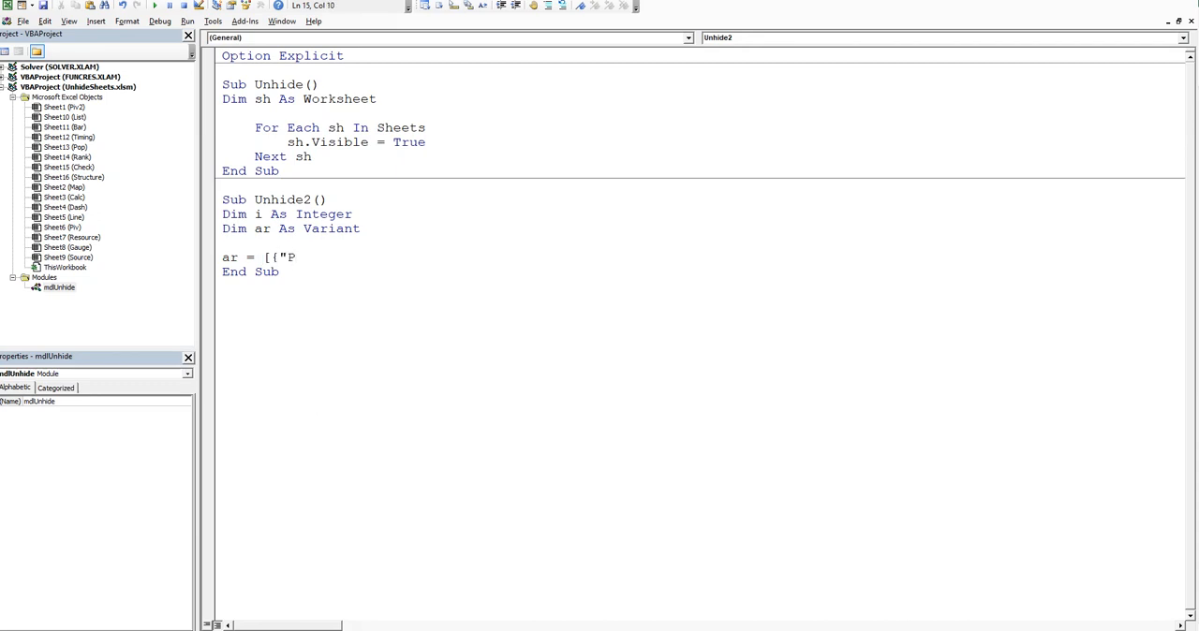
pyautogui.write('iv",')
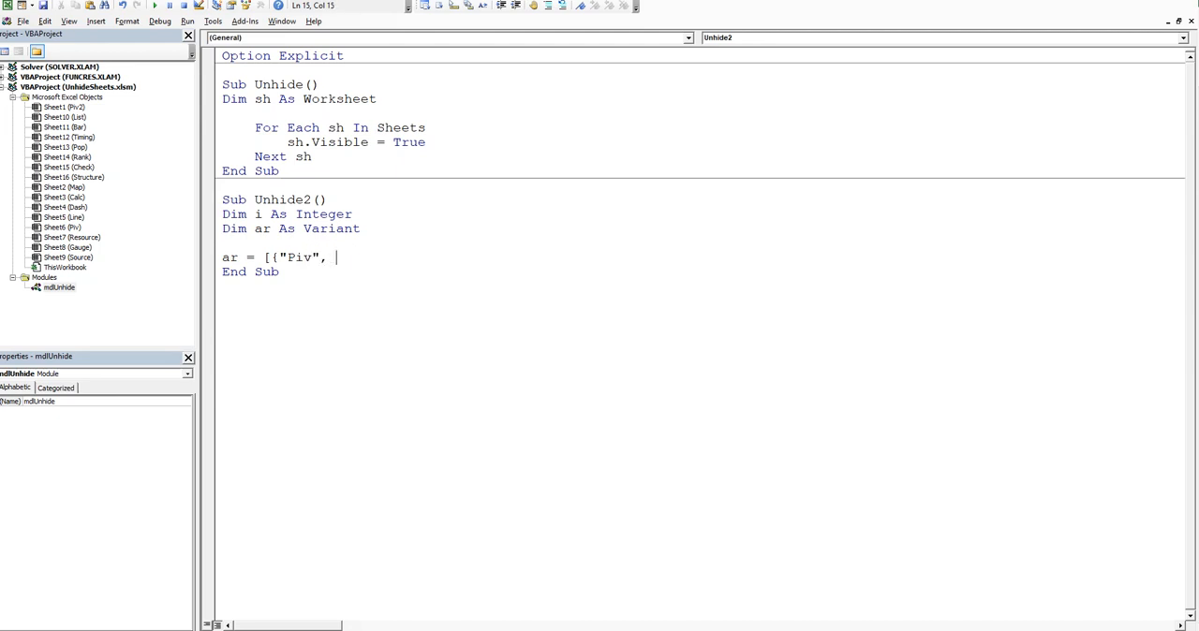
pyautogui.write('"P')
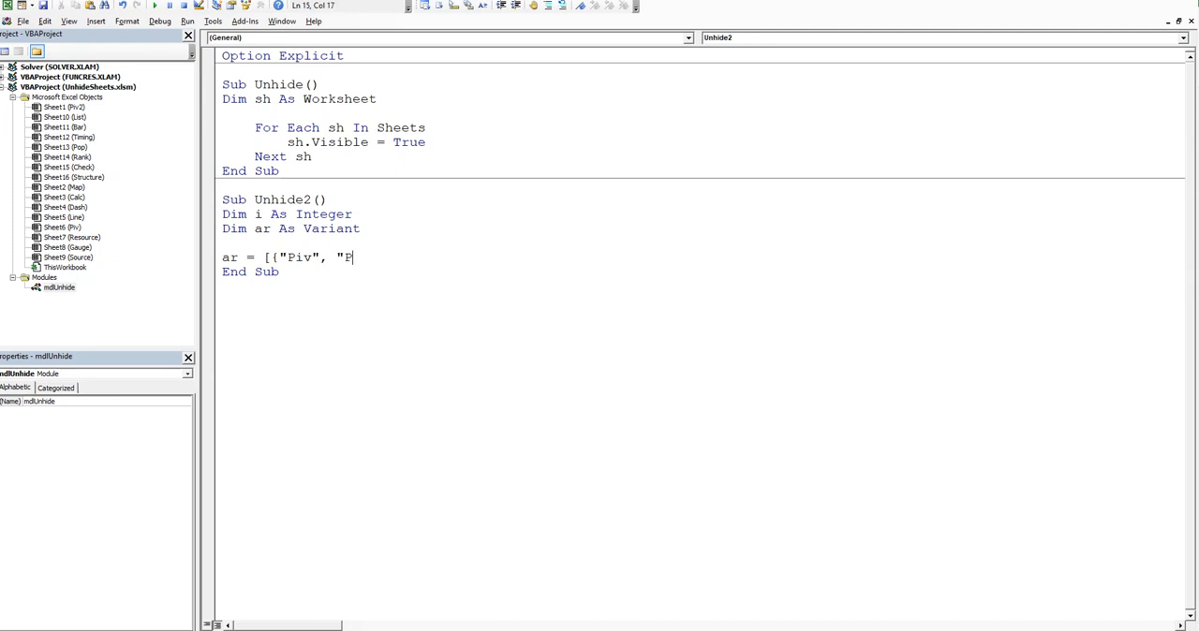
pyautogui.write('iv2')
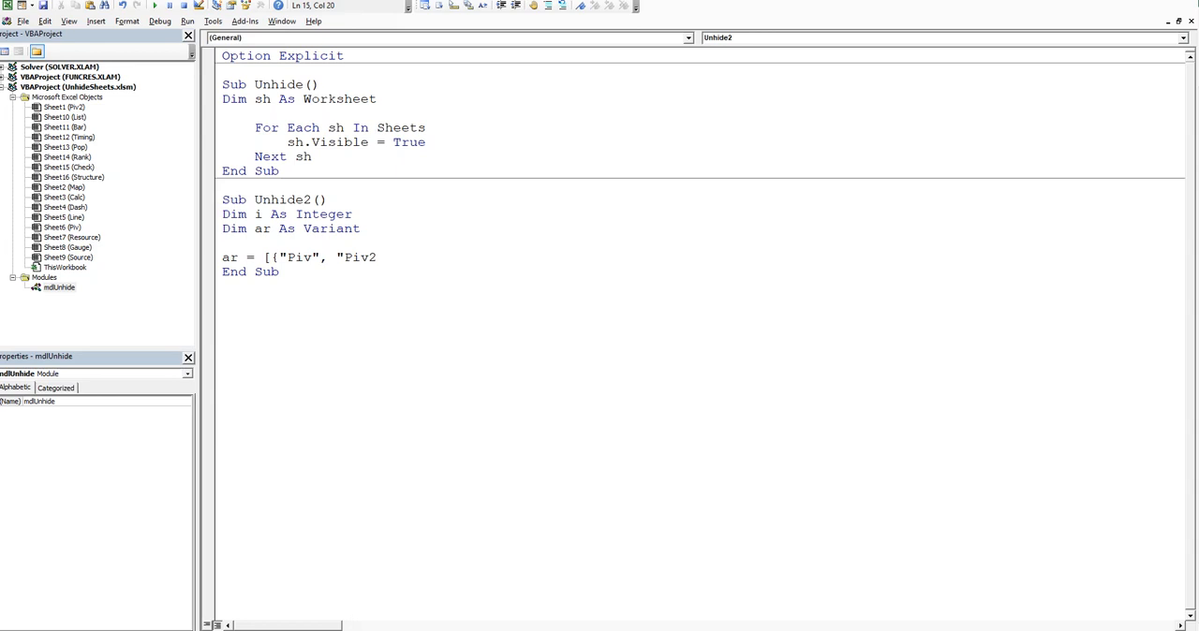
pyautogui.write('"}]')
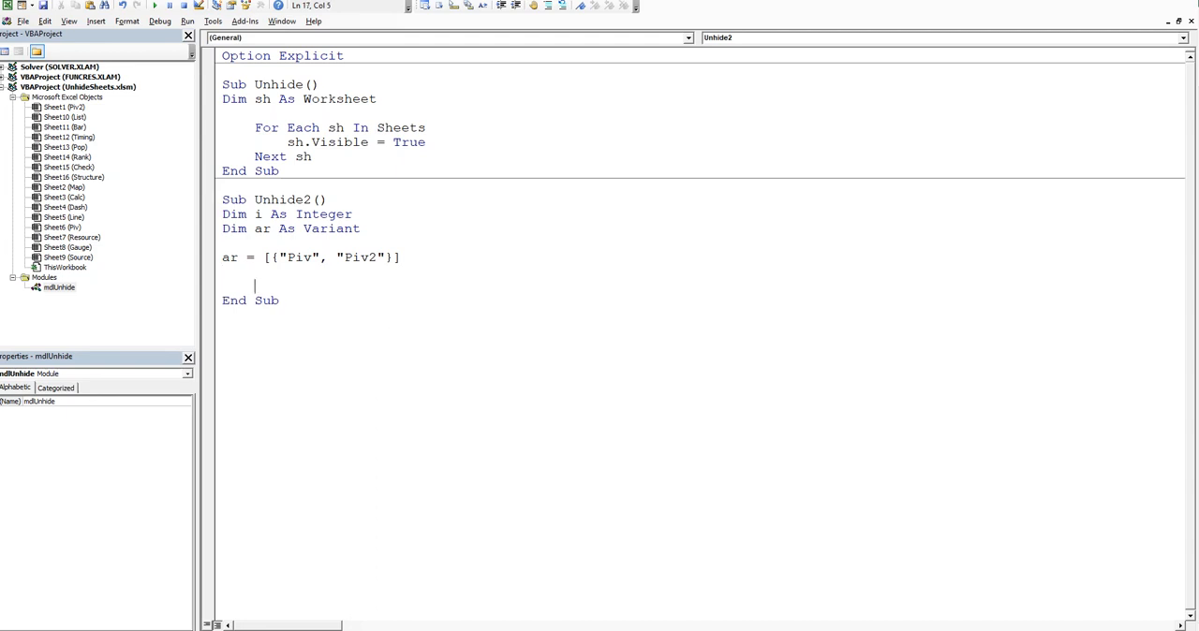
pyautogui.moveTo(281, 440)
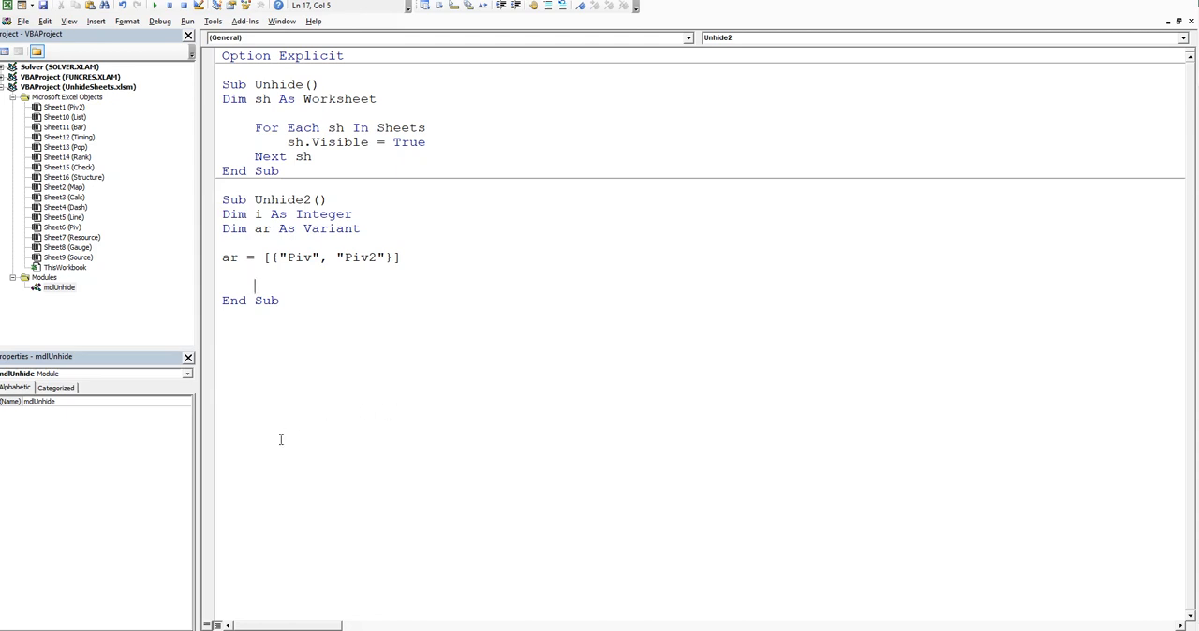
pyautogui.moveTo(304, 374)
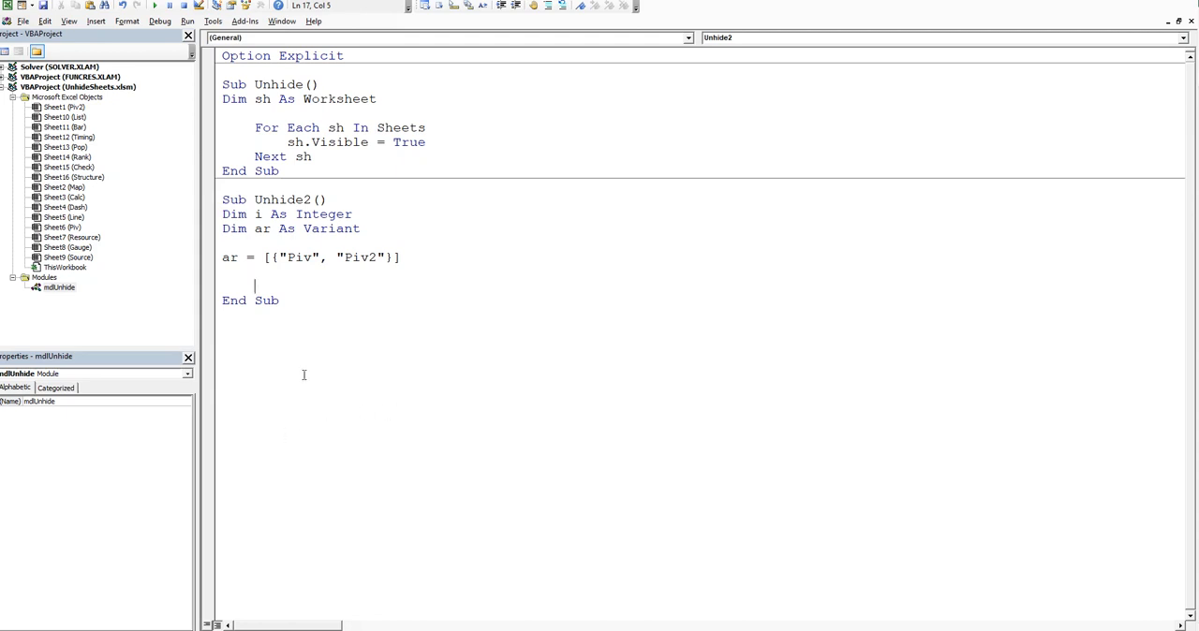
# Step: Write For i = 1 To UBound(ar) with Next i and move into the empty loop body
pyautogui.write('for i')
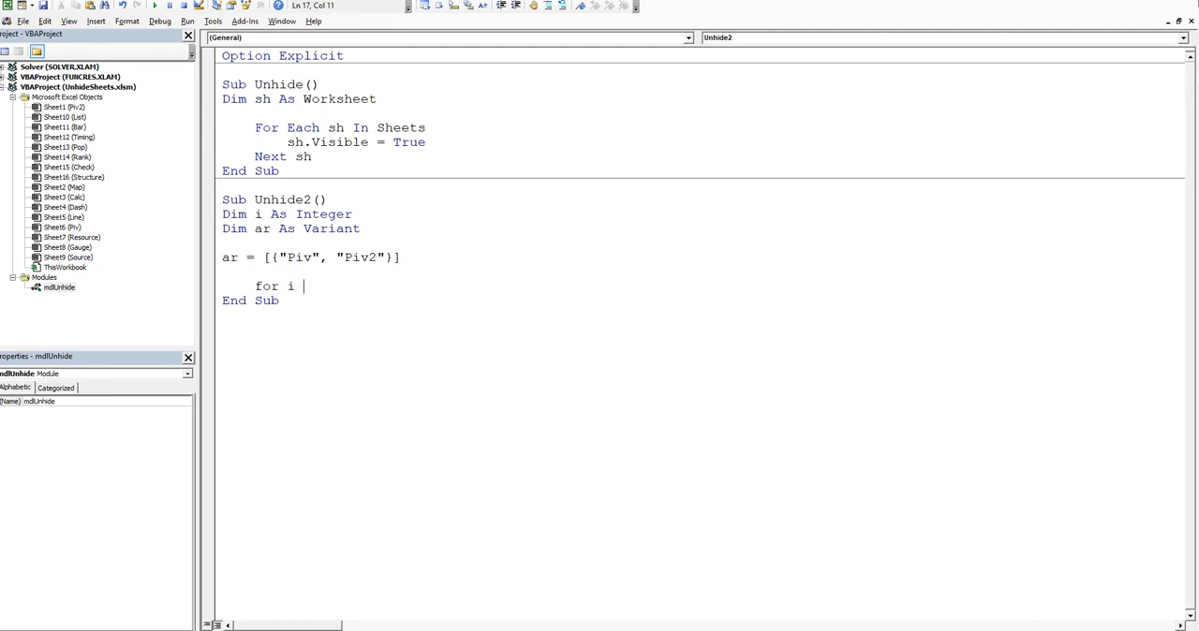
pyautogui.write('=')
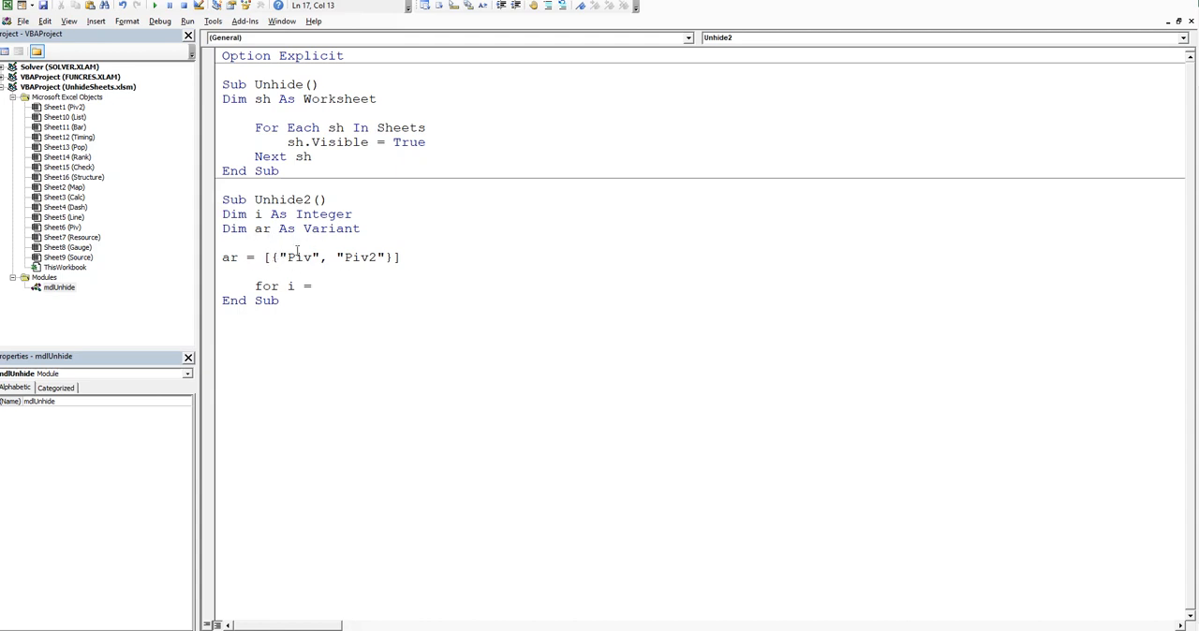
pyautogui.click(318, 284)
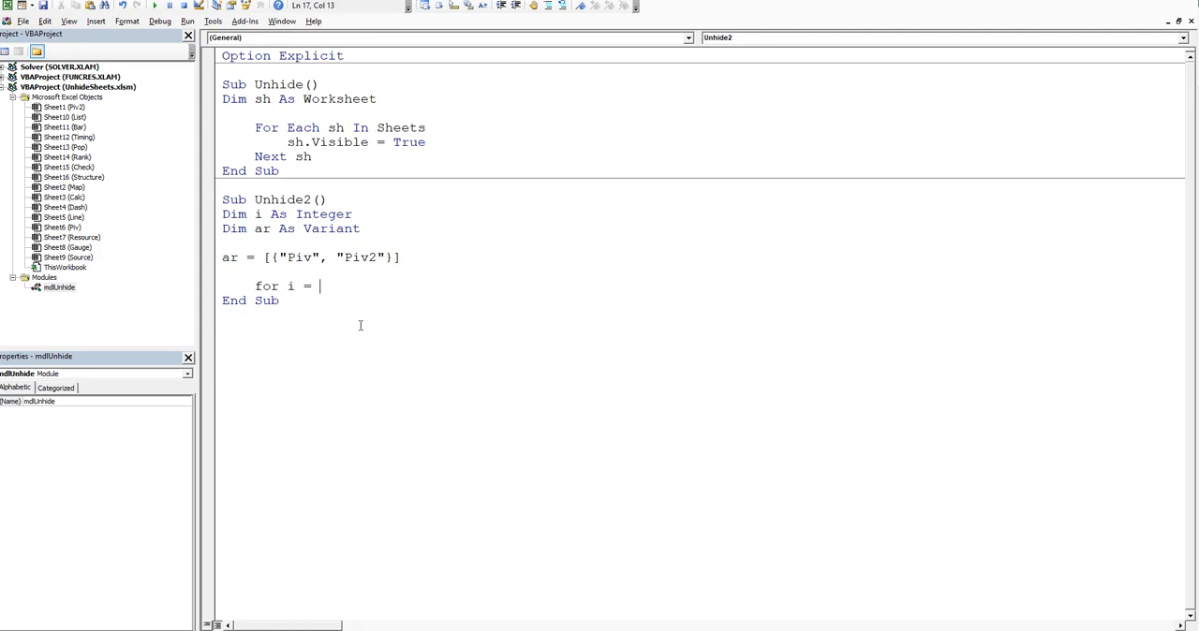
pyautogui.write('1 to u')
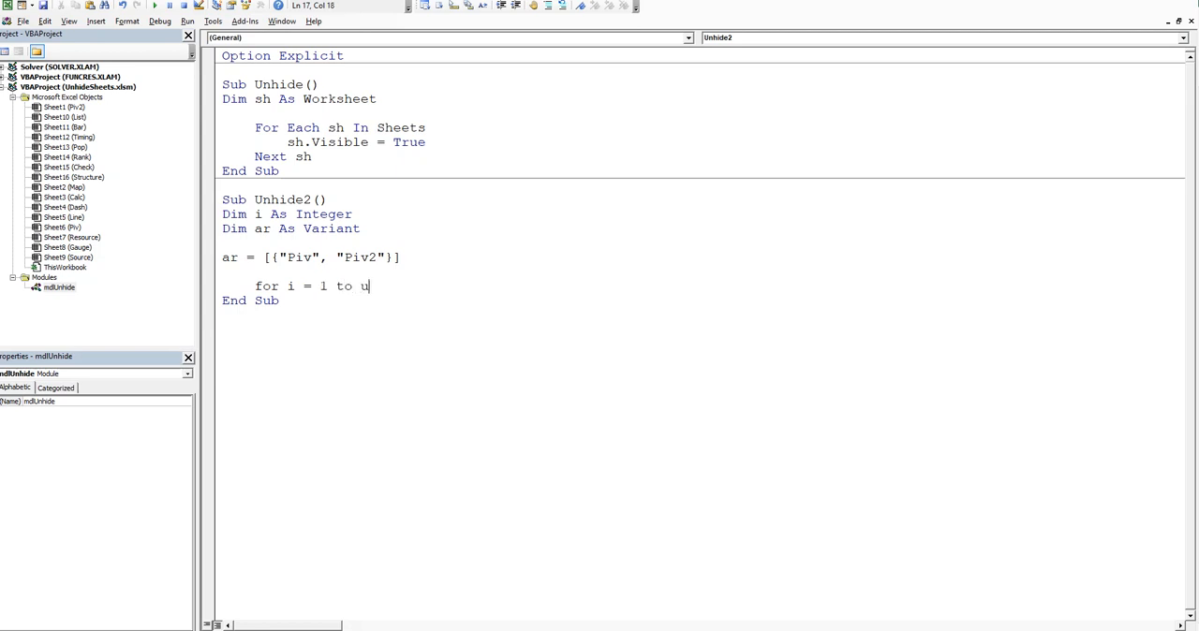
pyautogui.write('bound(')
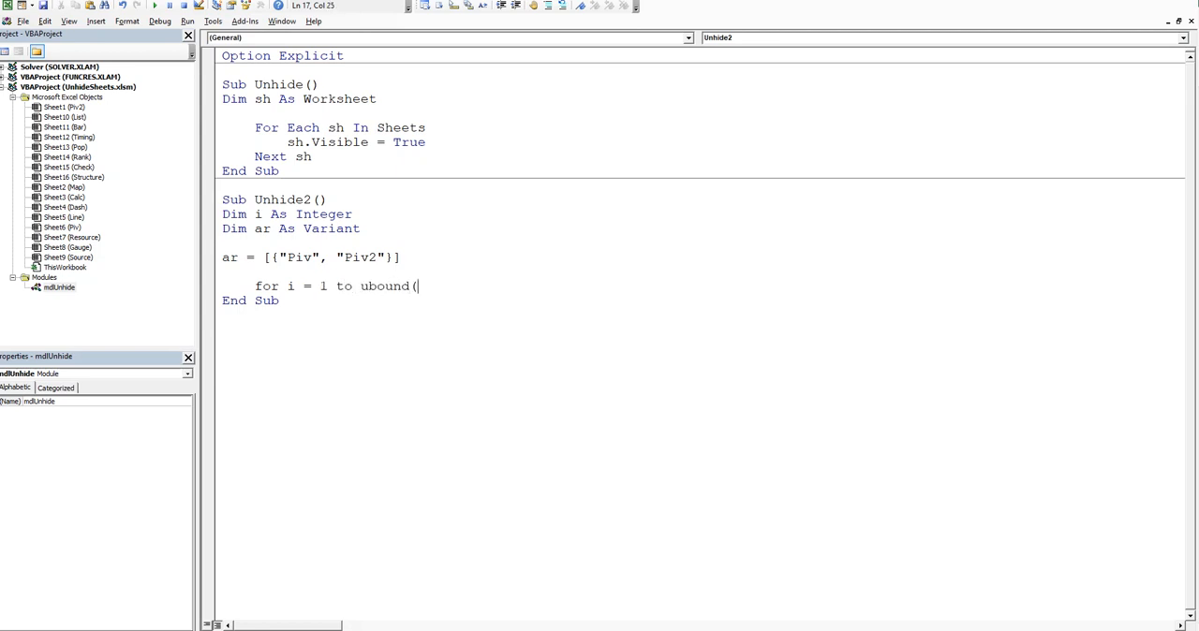
pyautogui.press('Return')
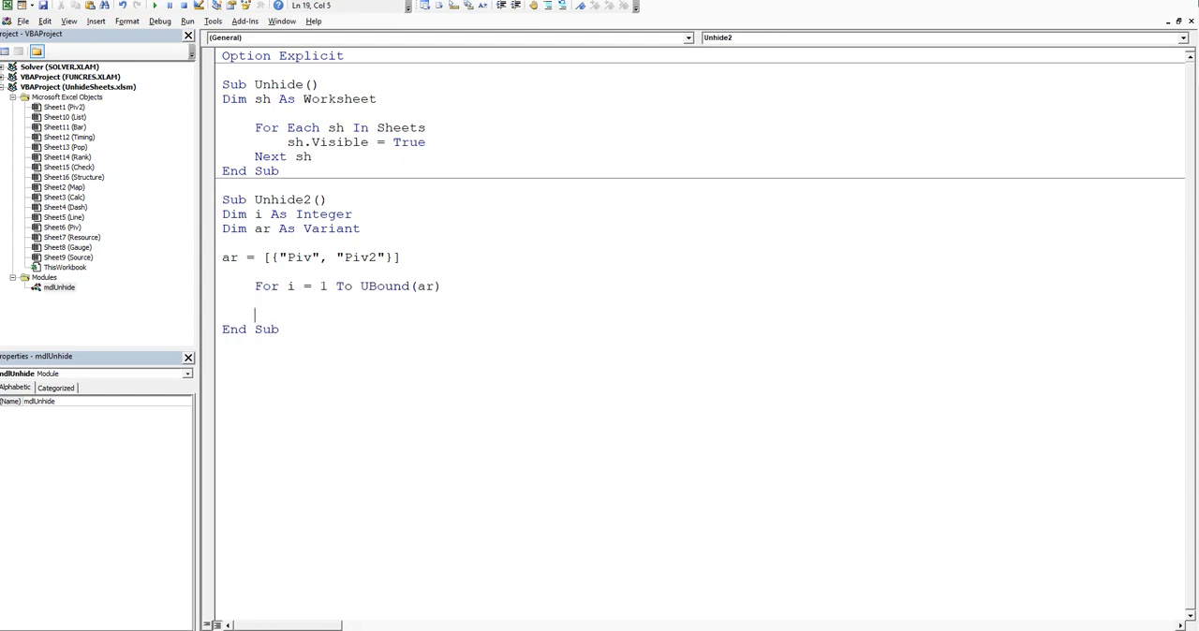
pyautogui.write('next i')
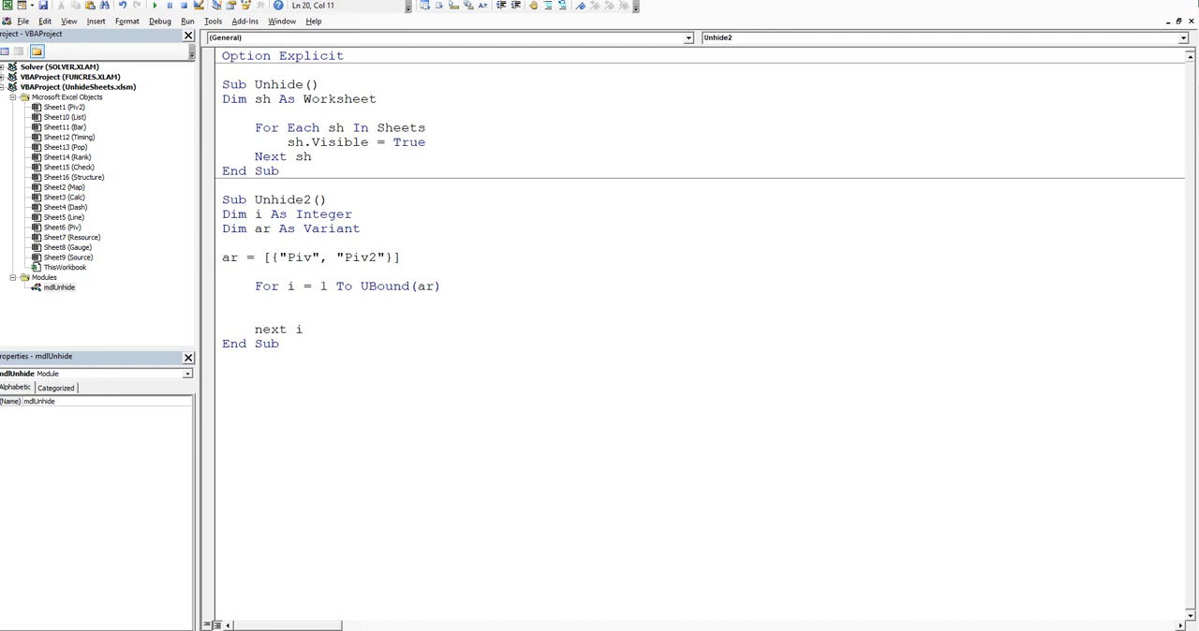
pyautogui.click(258, 301)
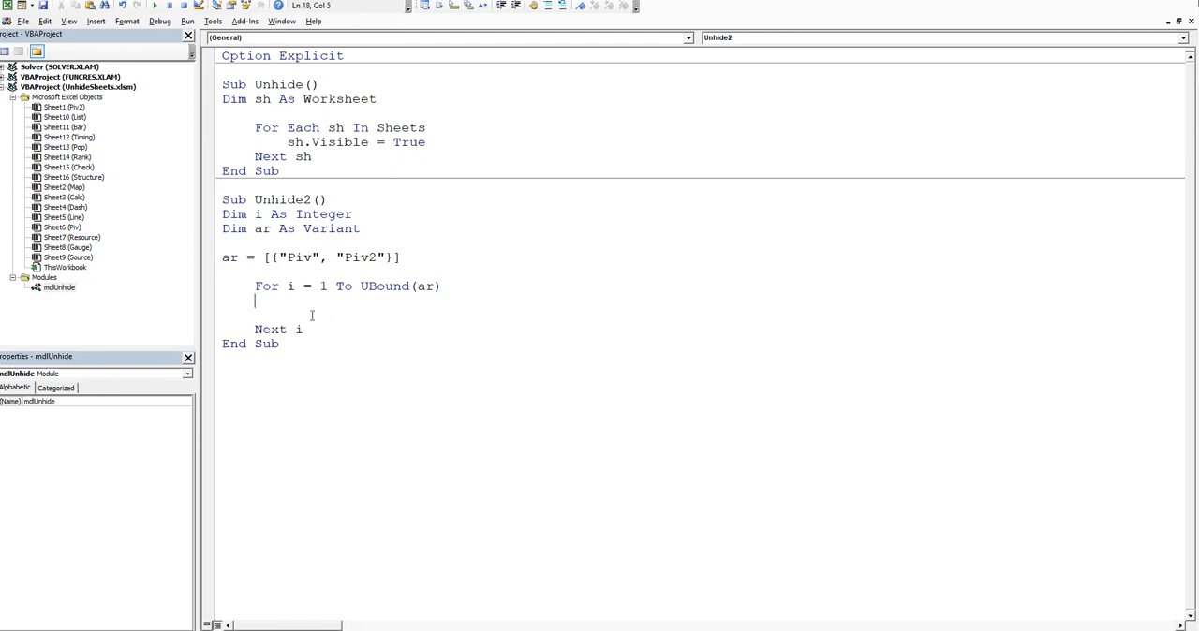
pyautogui.moveTo(299, 309)
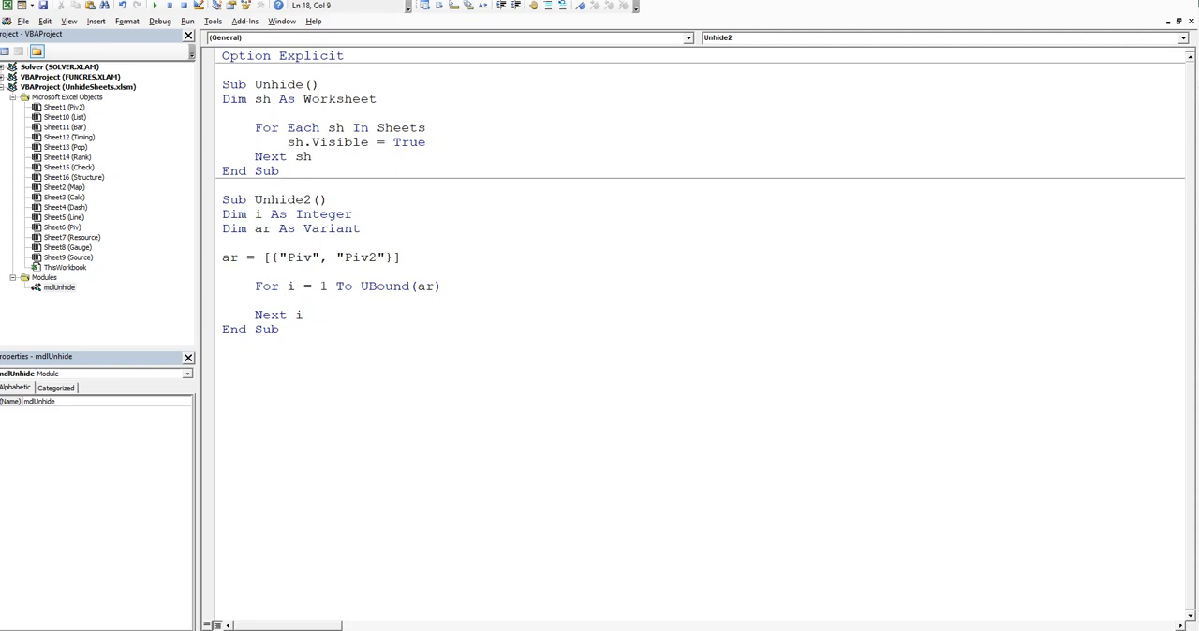
# Step: Fill the loop body with Sheets(ar(i)).Visible = True
pyautogui.write('sheet')
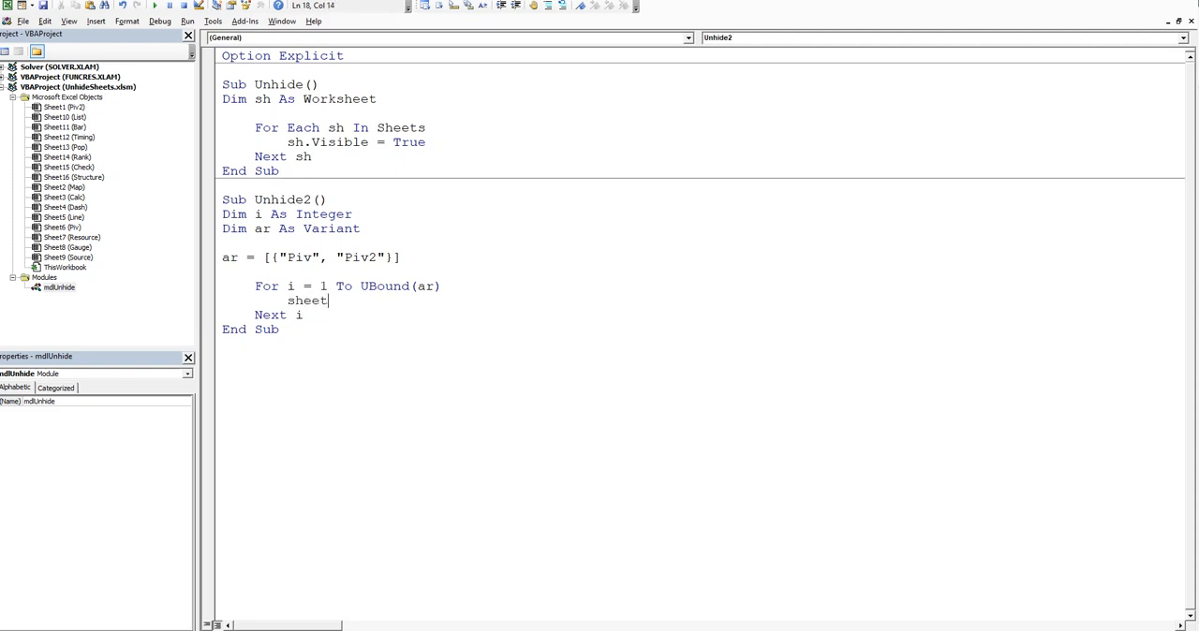
pyautogui.write('s(ar')
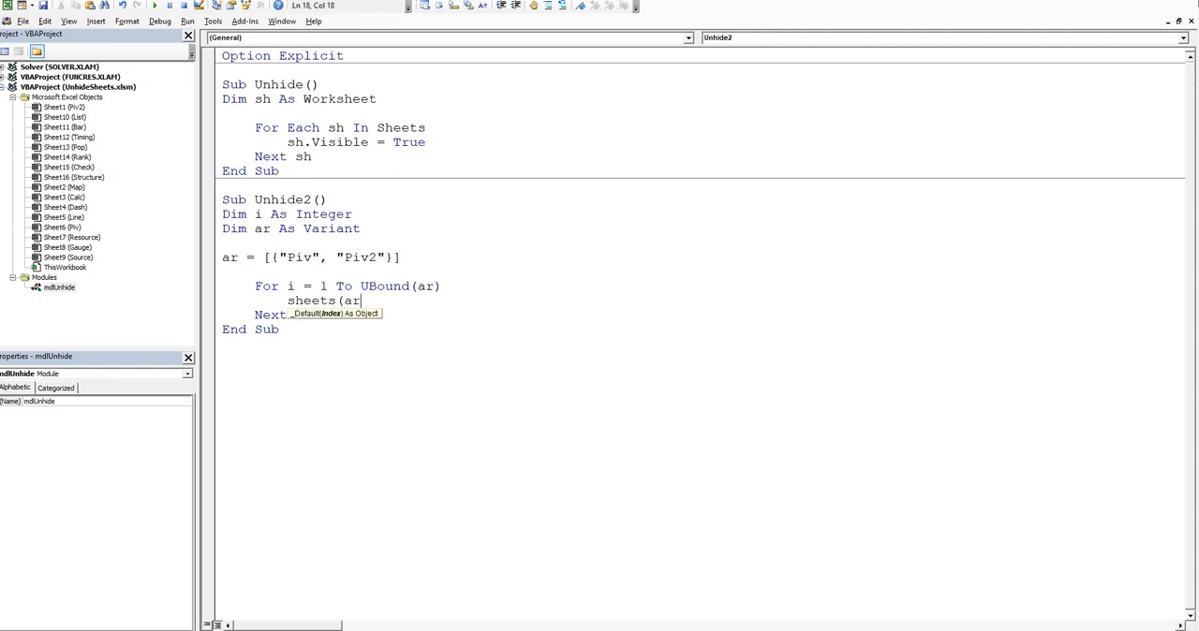
pyautogui.write('(')
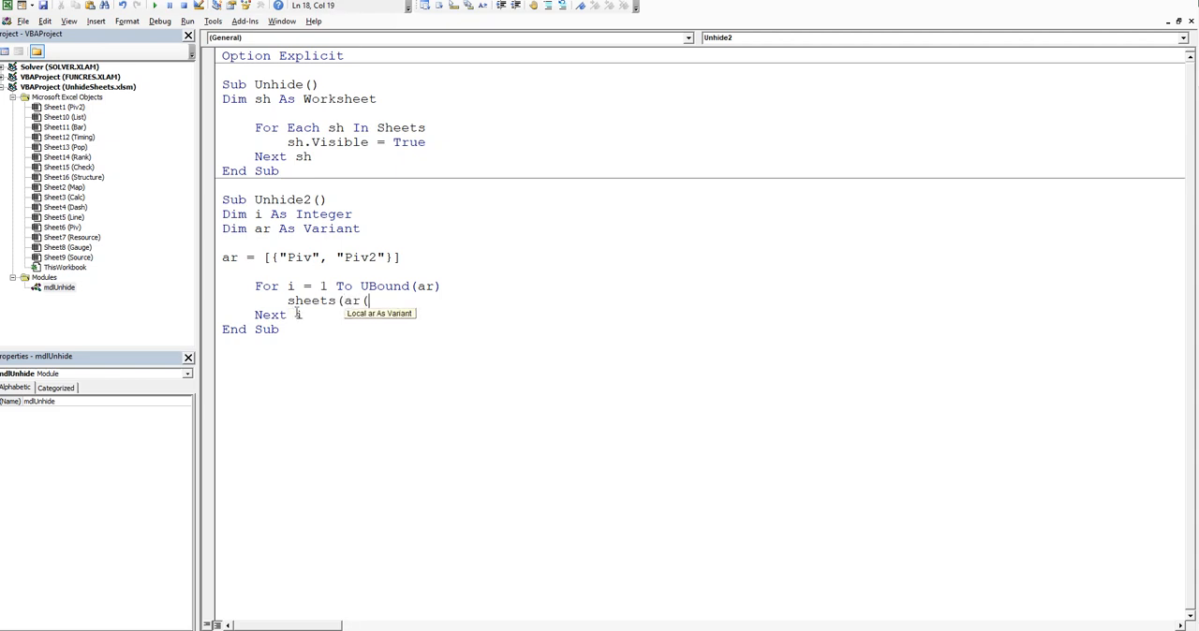
pyautogui.write('i')
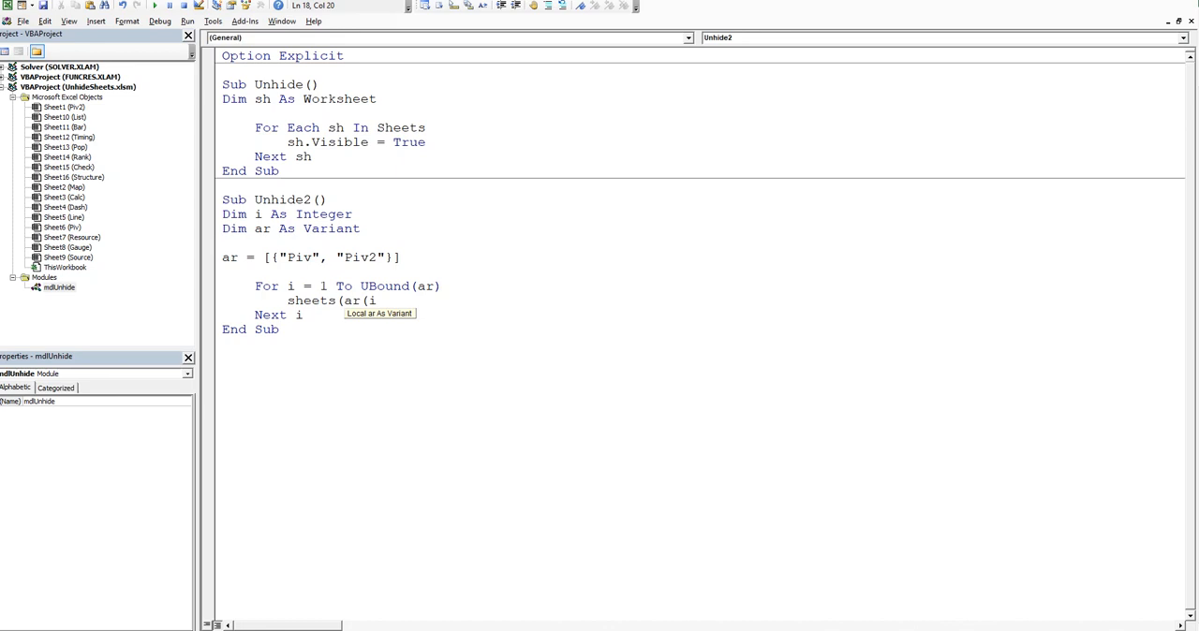
pyautogui.write('))')
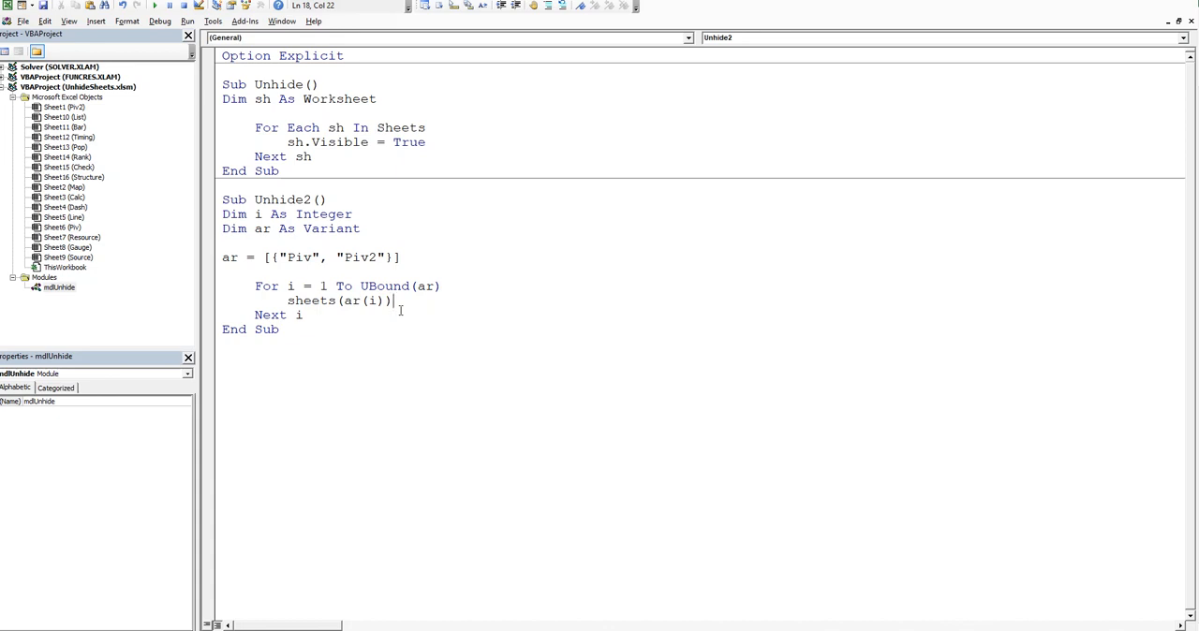
pyautogui.write('.vis')
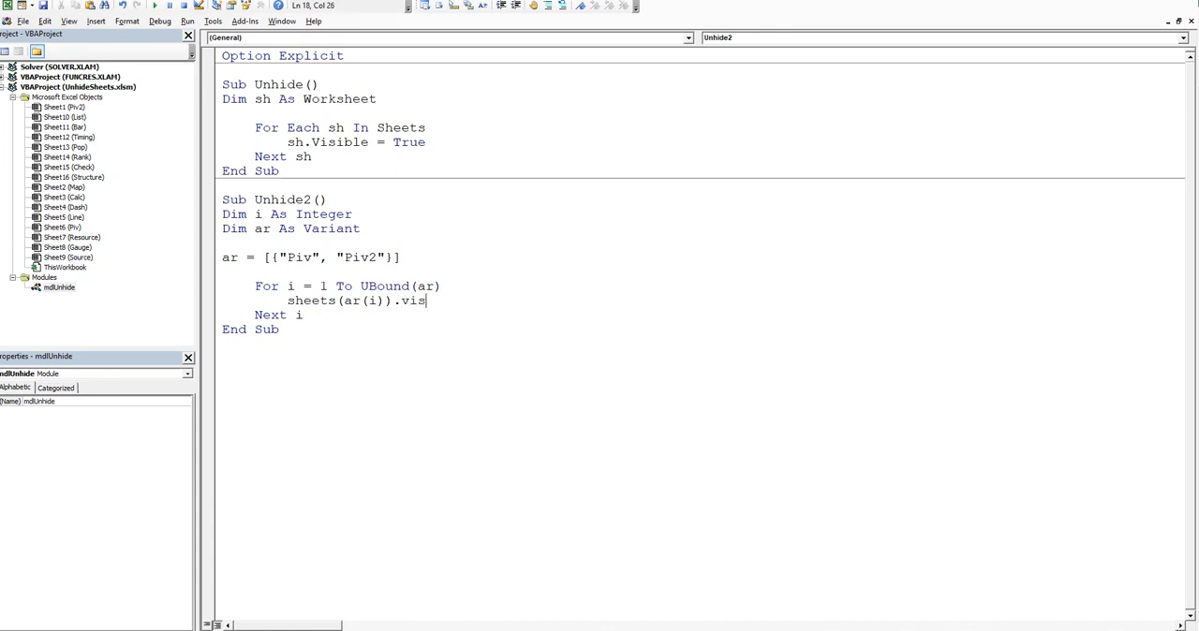
pyautogui.write('ible =')
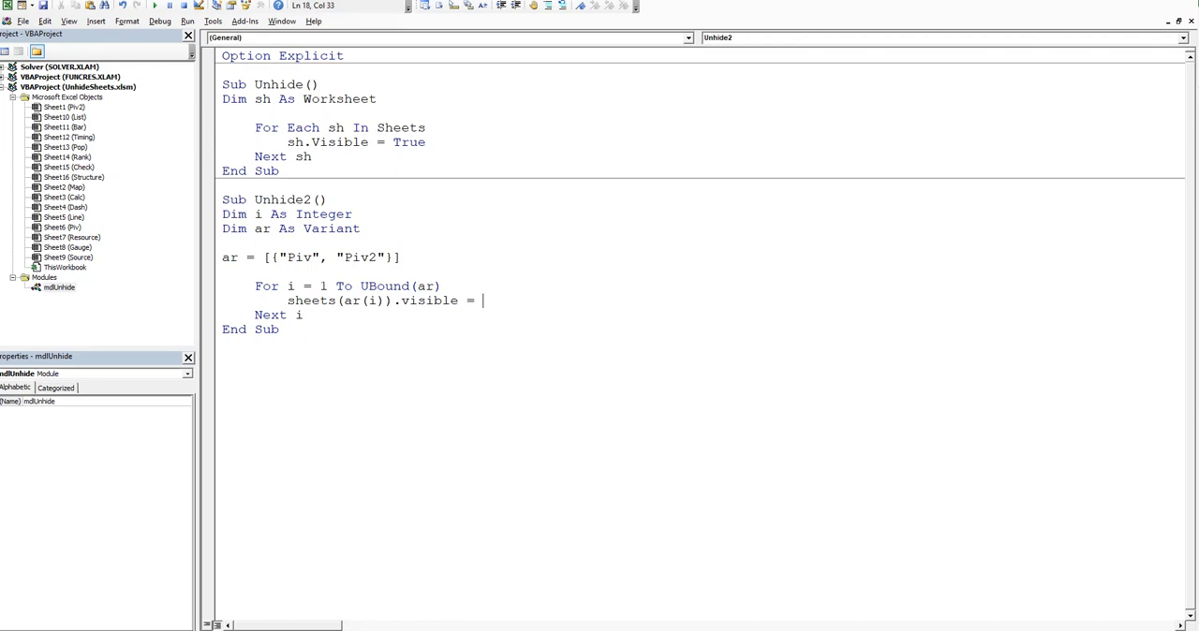
pyautogui.write('true')
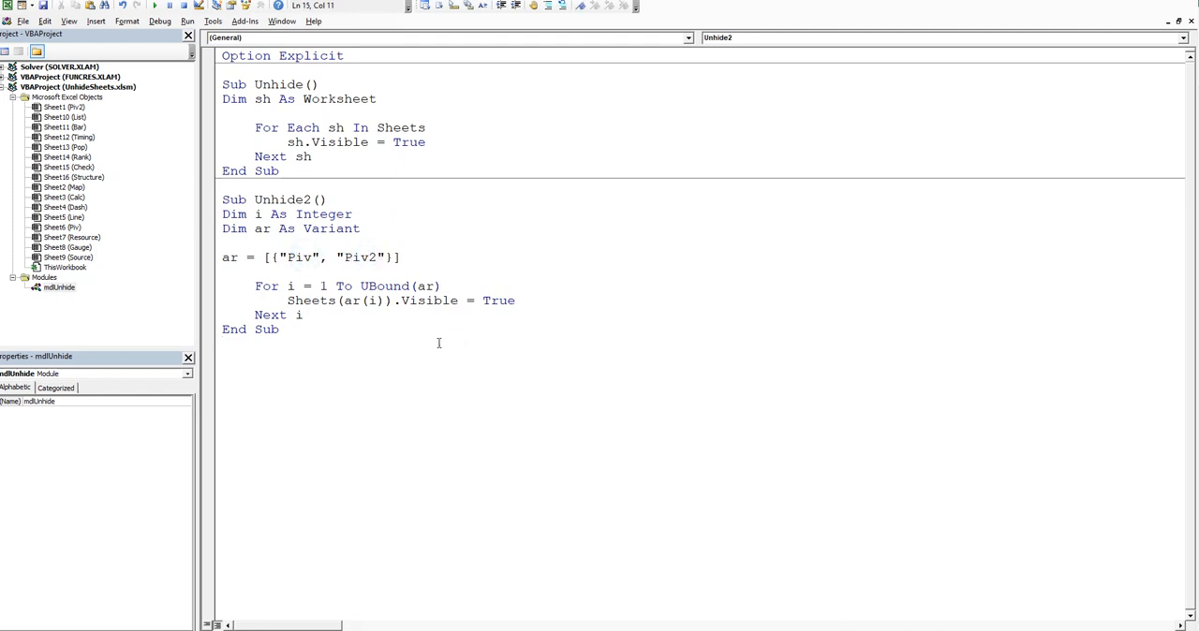
pyautogui.moveTo(858, 15)
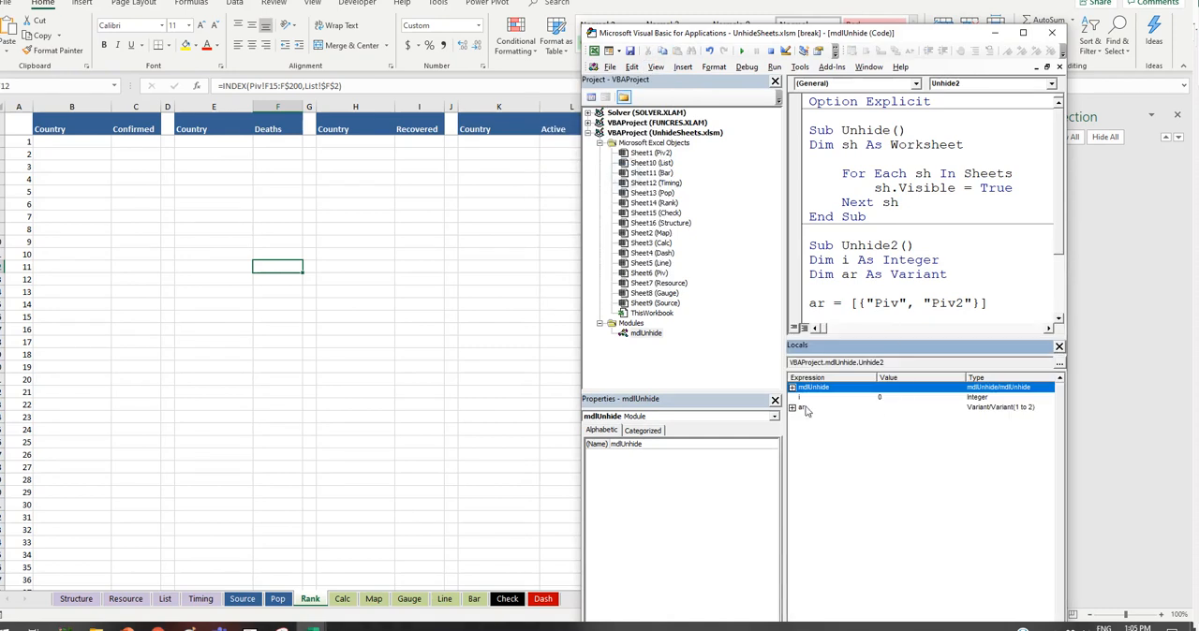
# Step: Step Unhide2 line by line with F8 so the Piv and Piv2 sheets become visible again
pyautogui.click(795, 406)
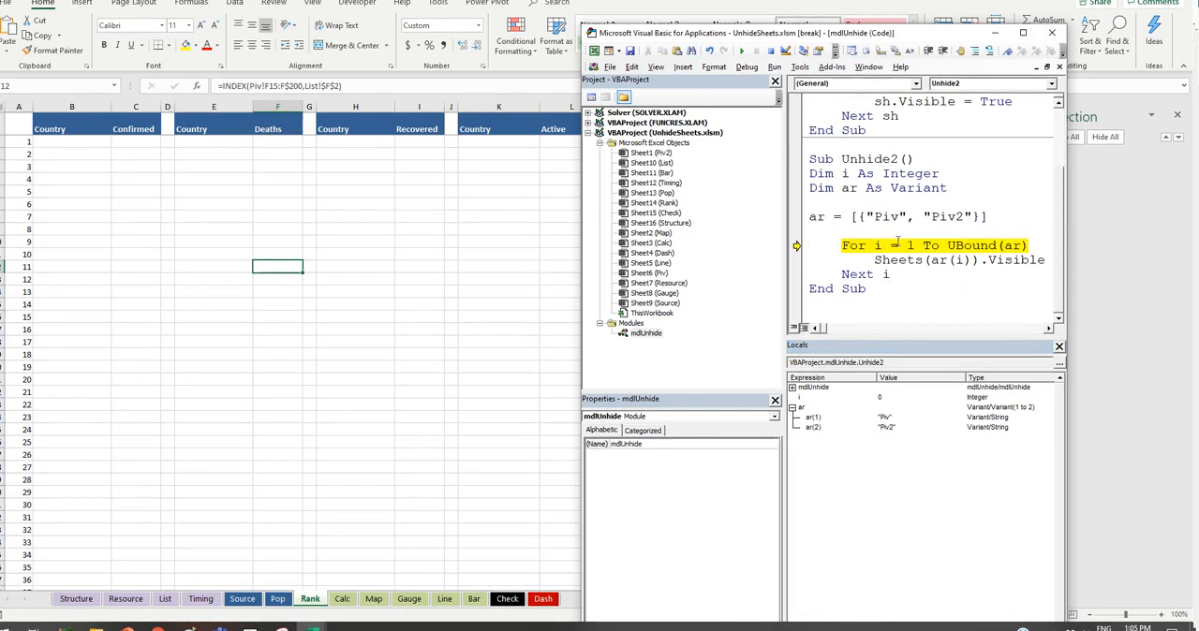
pyautogui.moveTo(975, 245)
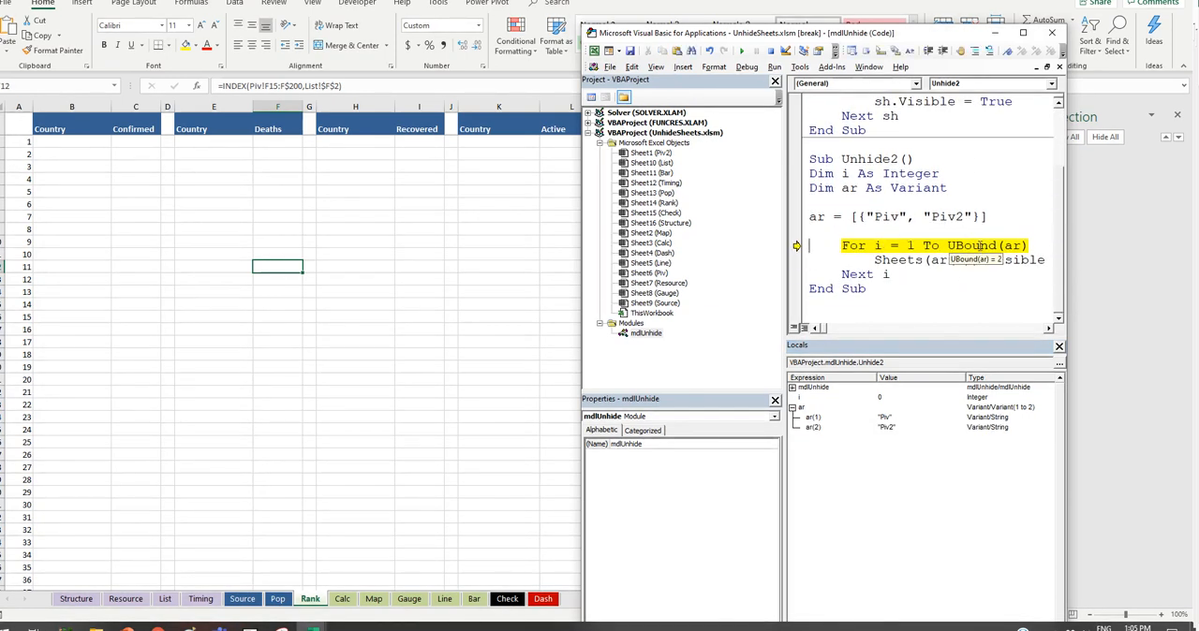
pyautogui.press('F8')
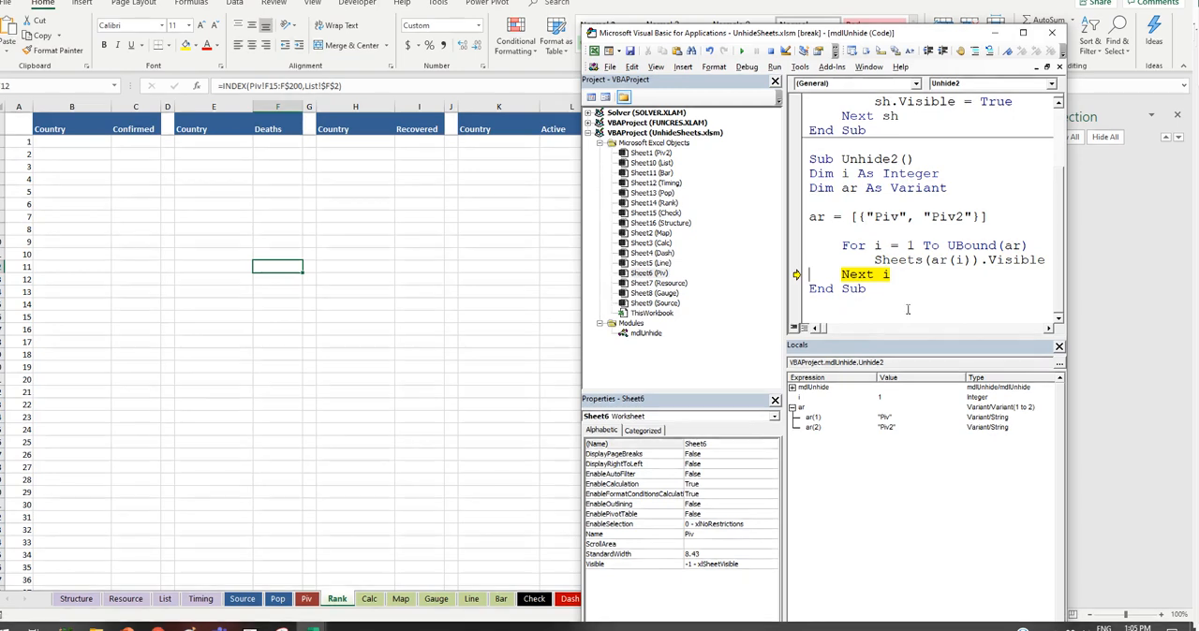
pyautogui.press('F8')
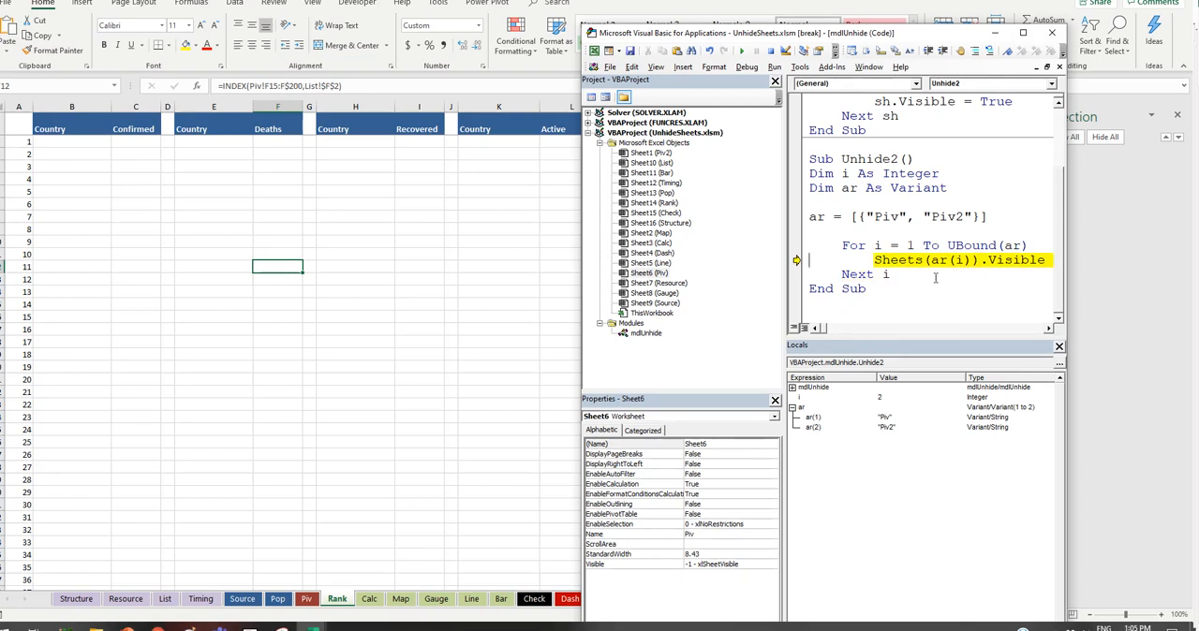
pyautogui.press('F8')
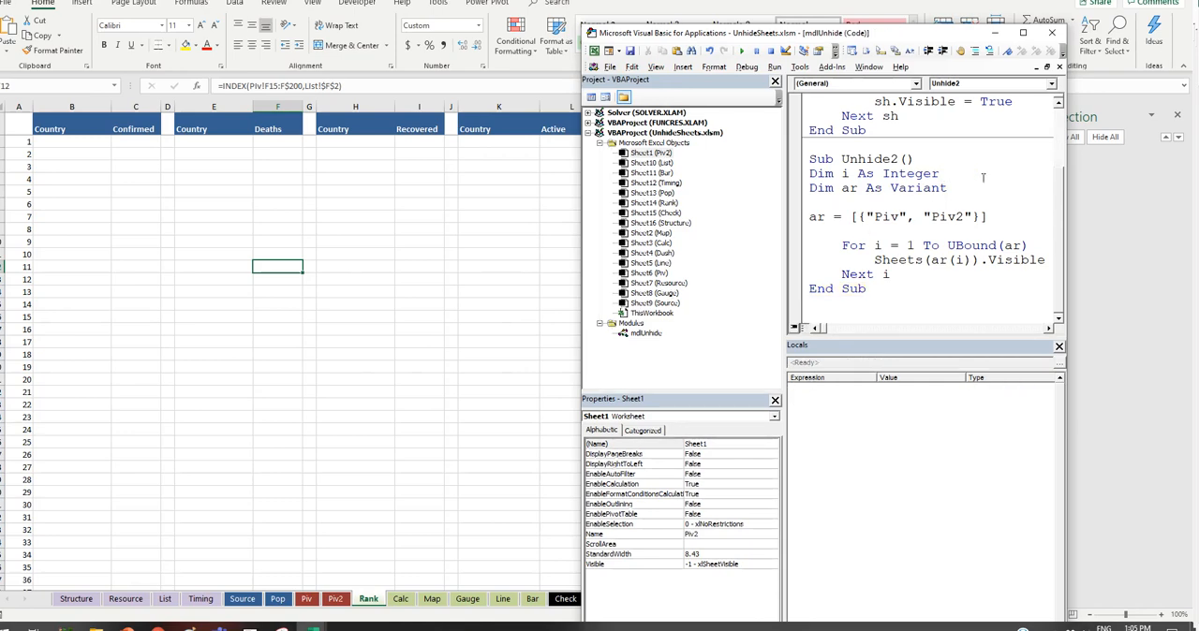
pyautogui.click(1023, 33)
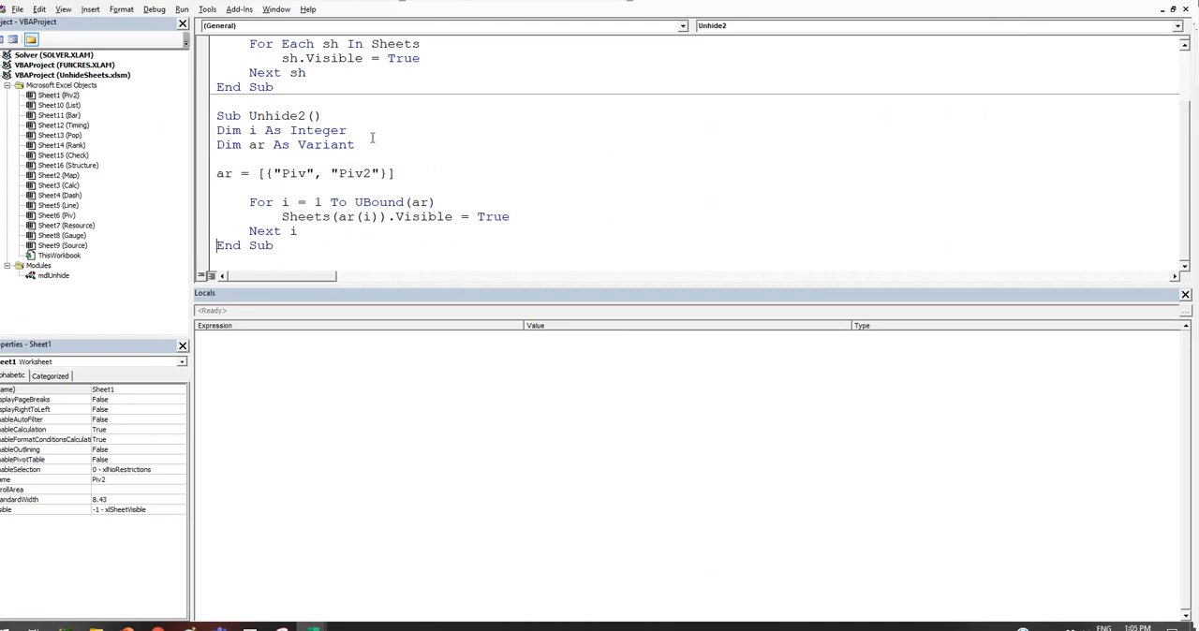
pyautogui.moveTo(337, 244)
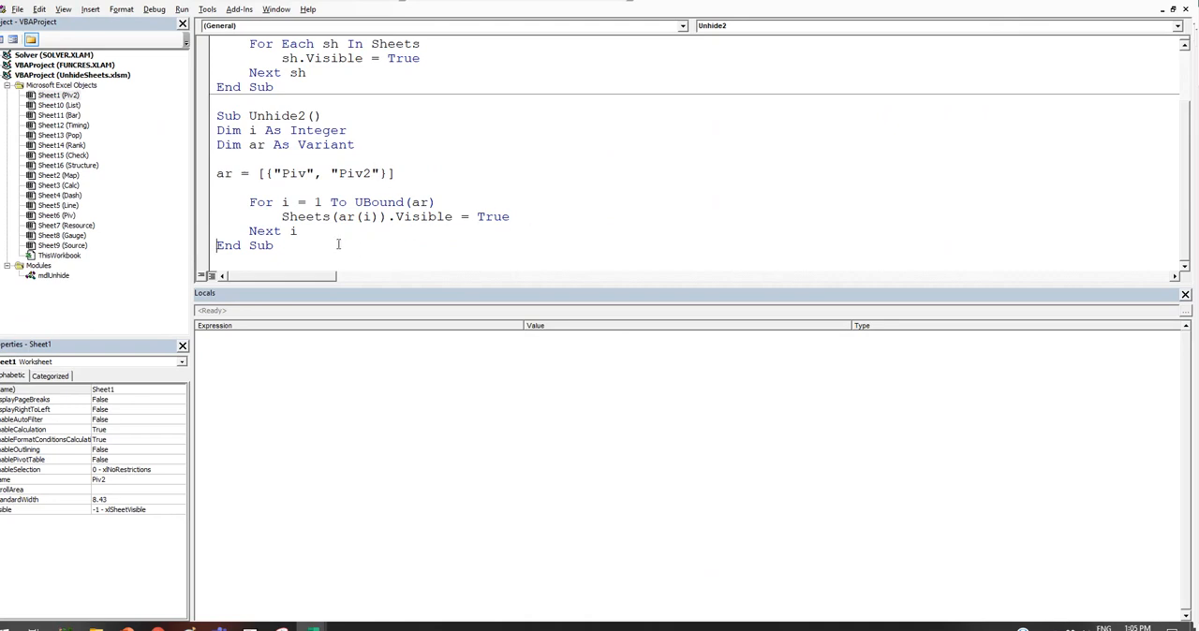
pyautogui.moveTo(487, 169)
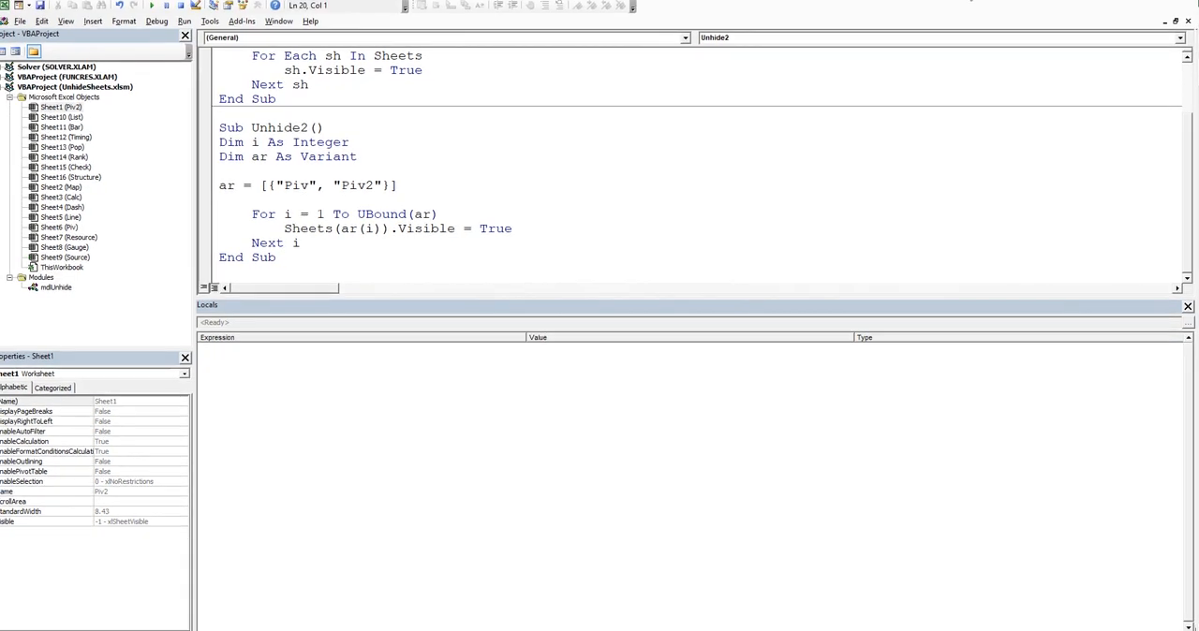
pyautogui.moveTo(1004, 8)
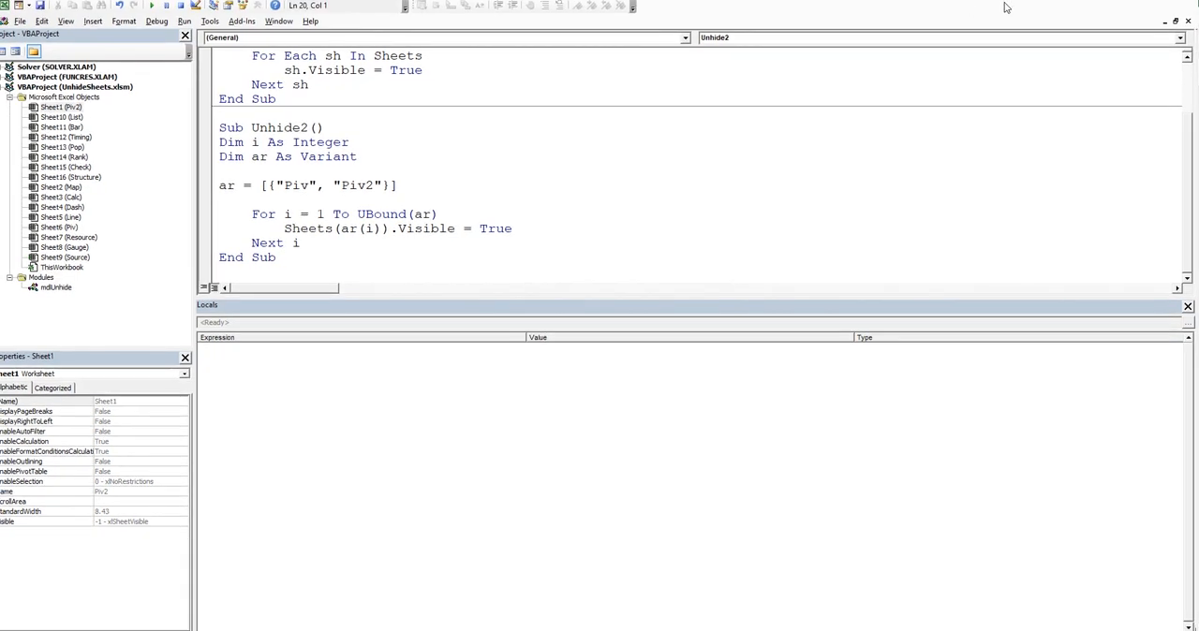
pyautogui.moveTo(1141, 4)
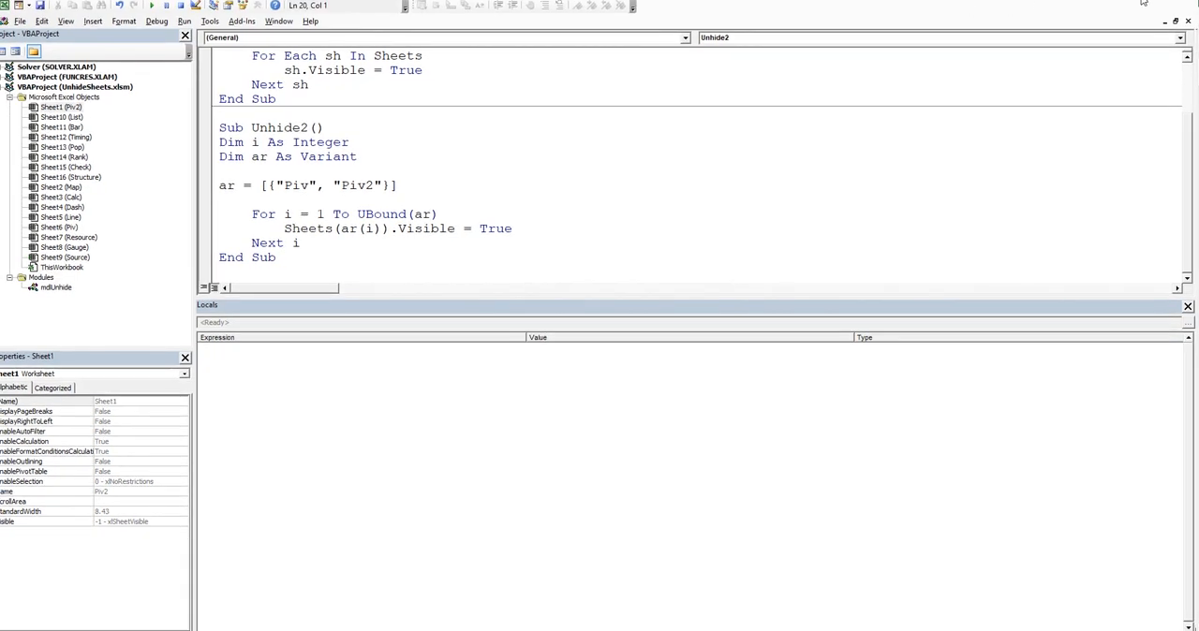